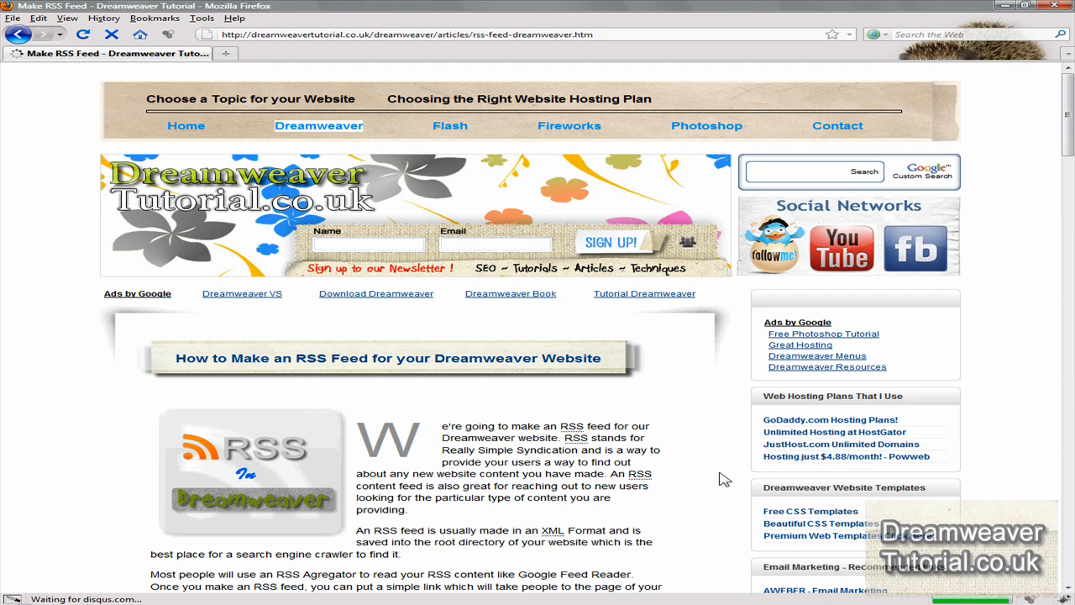
- Browse the Disqus Comments home page and try its comment form's website field
scroll("down", 3)
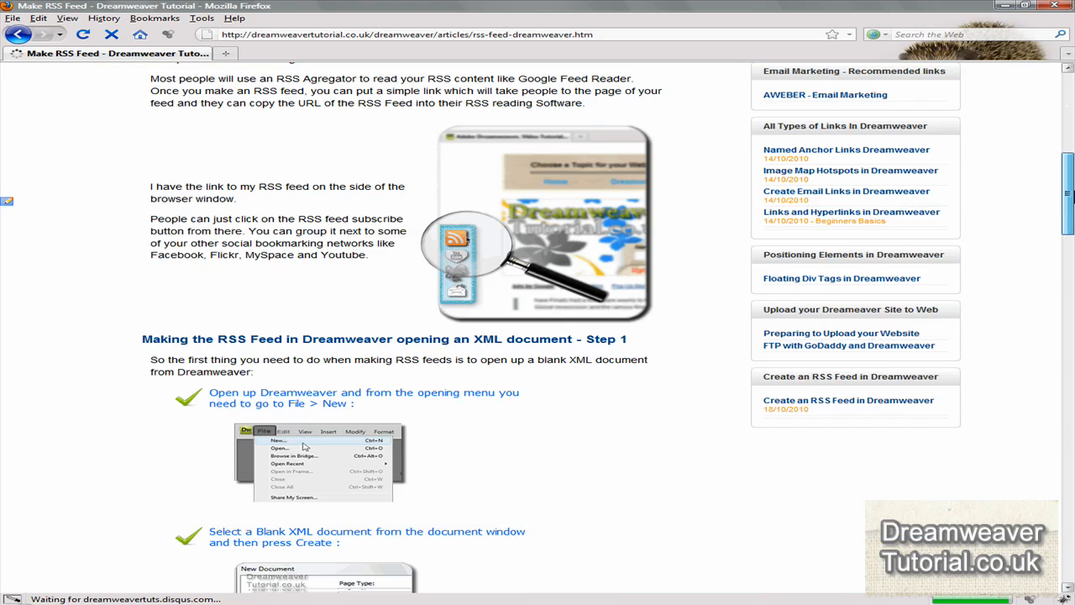
scroll("down", 3)
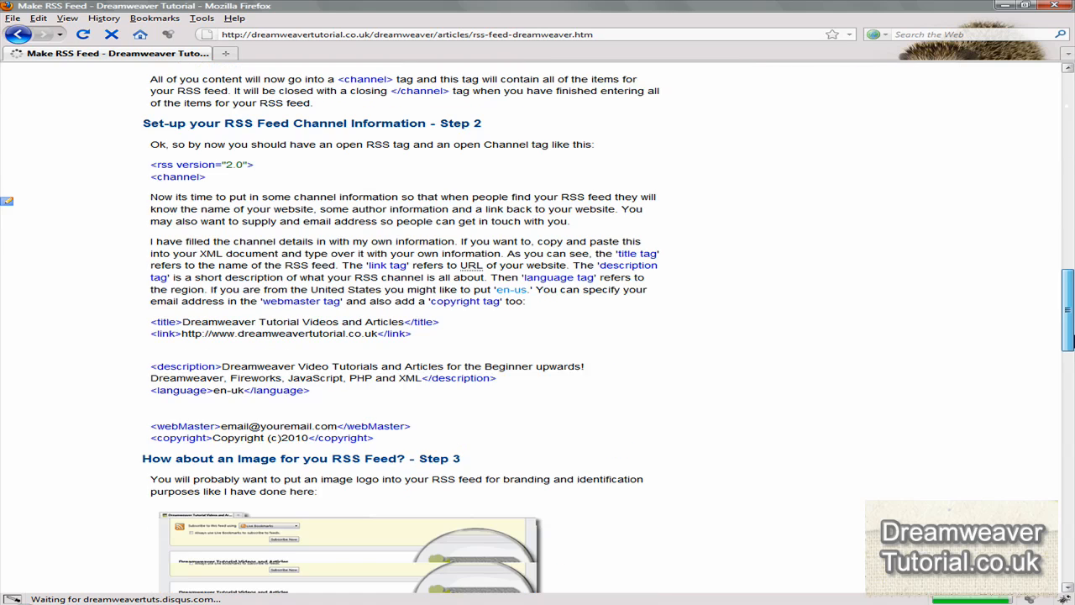
scroll("down", 3)
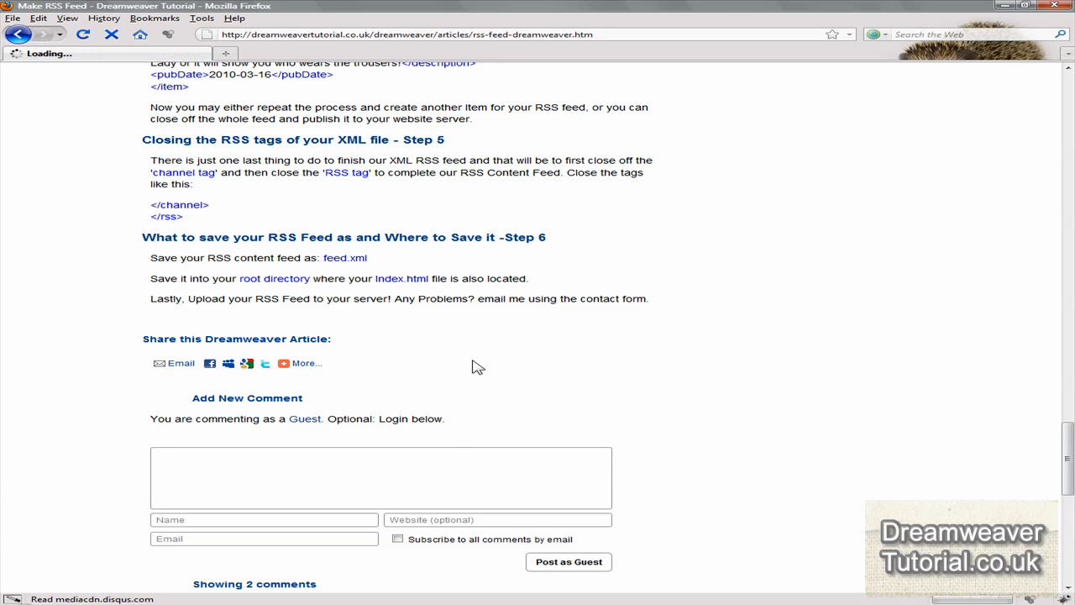
scroll("down", 3)
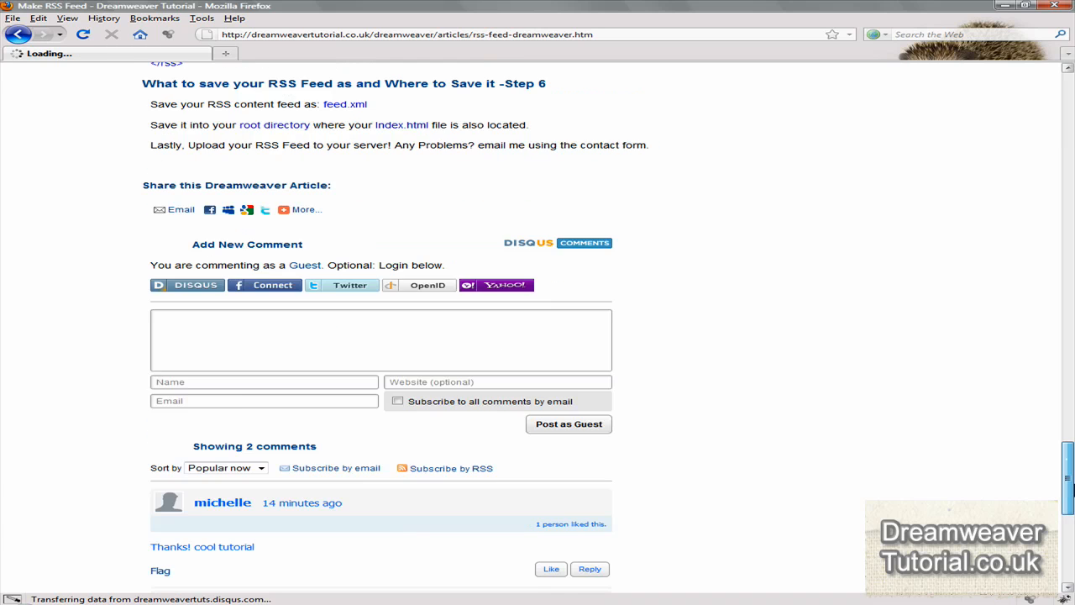
scroll("down", 3)
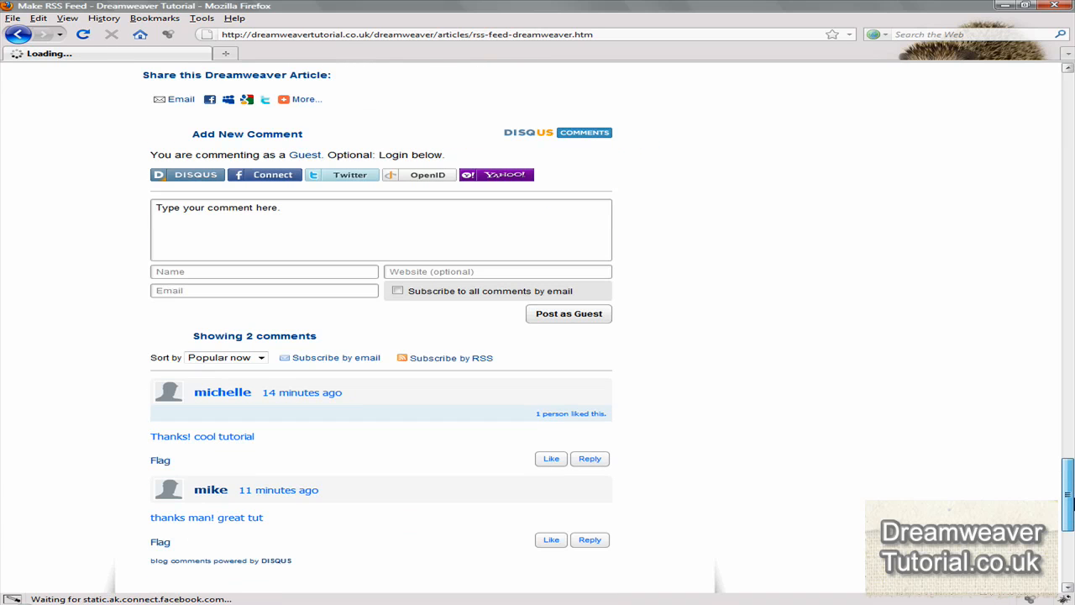
scroll("up", 3)
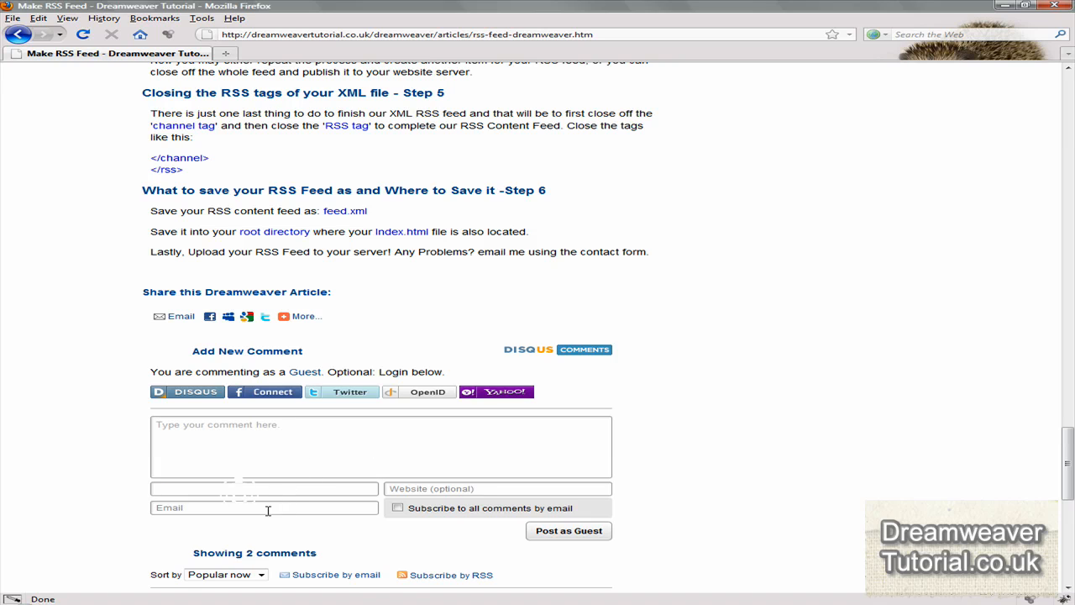
left_click(497, 488)
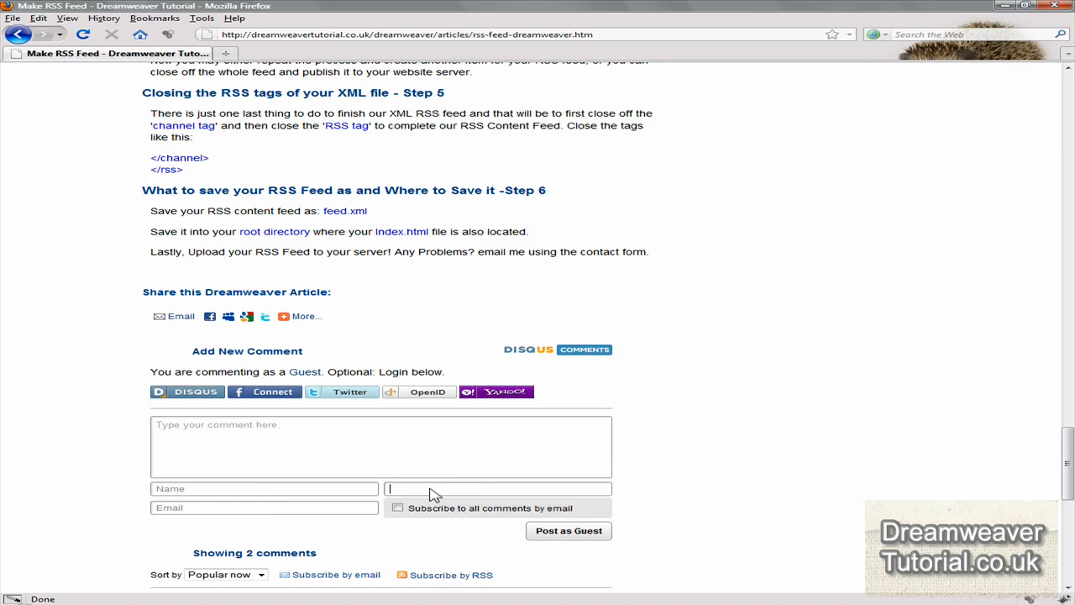
scroll("down", 3)
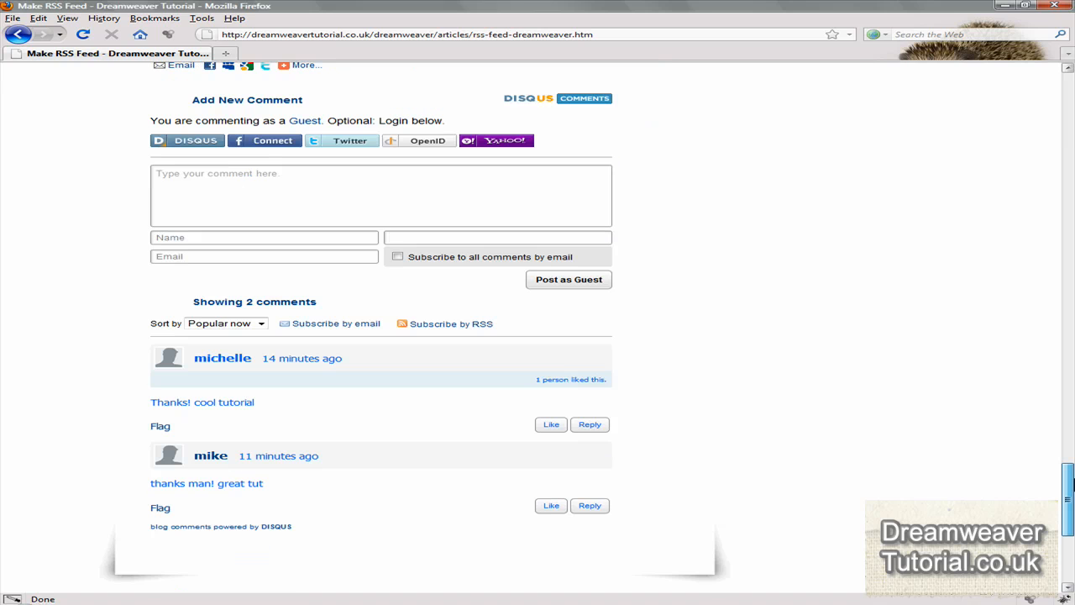
scroll("up", 3)
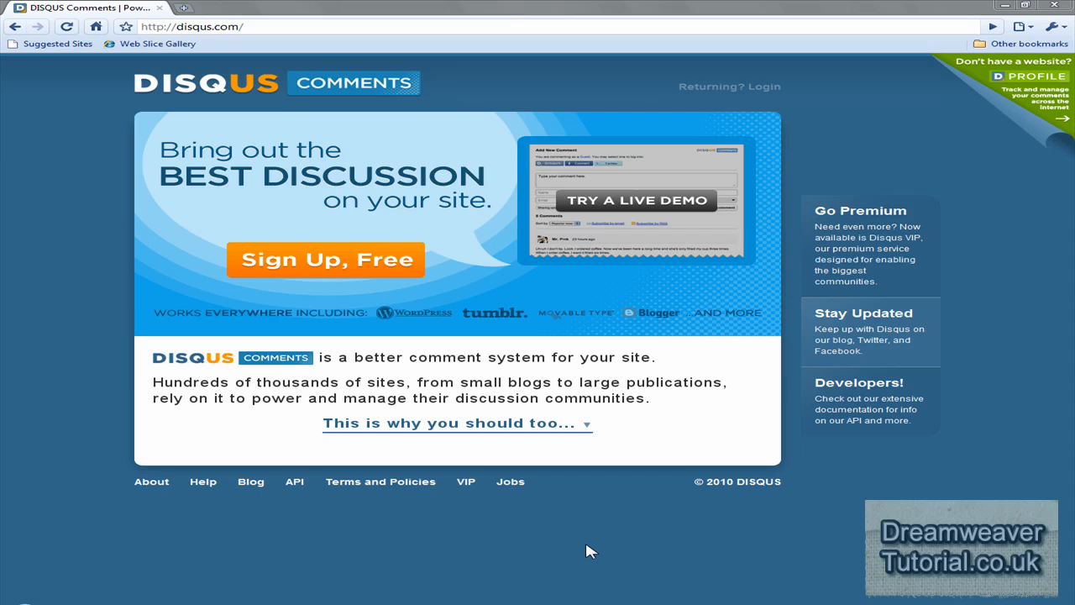
mouse_move(475, 466)
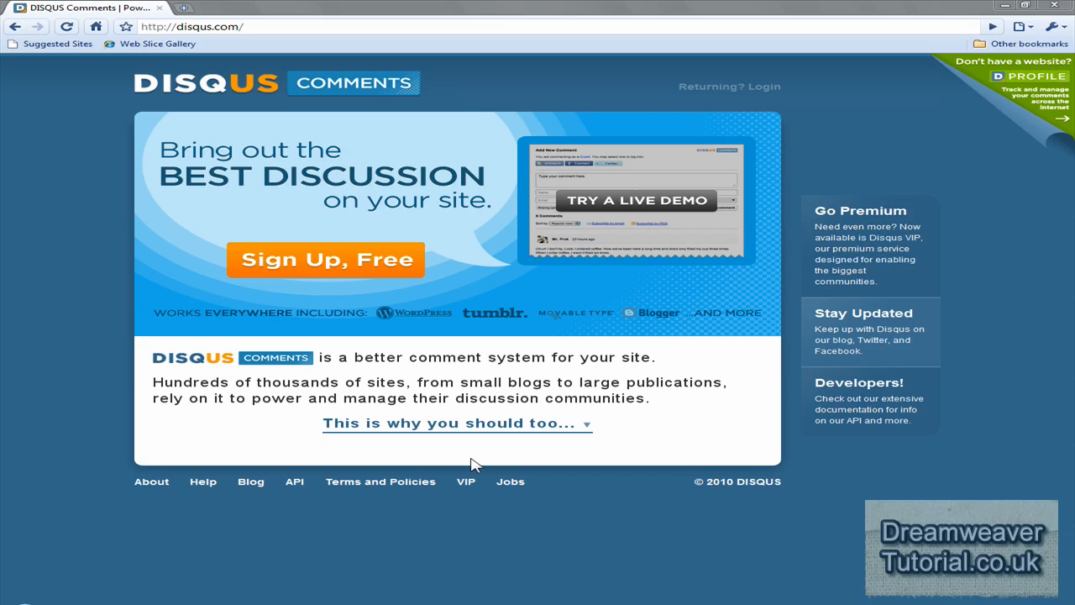
mouse_move(326, 259)
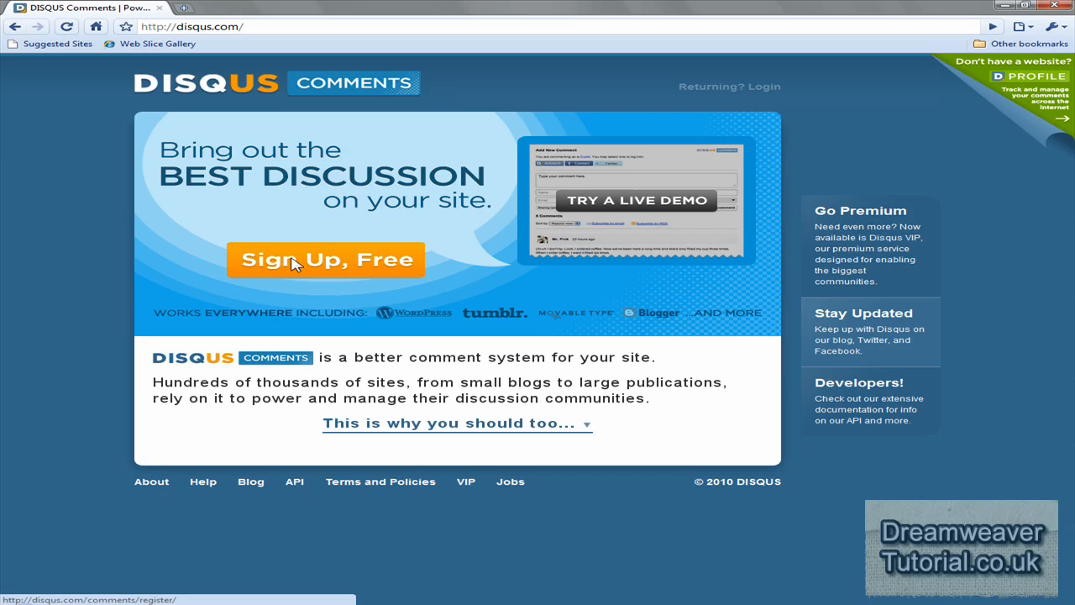
left_click(325, 259)
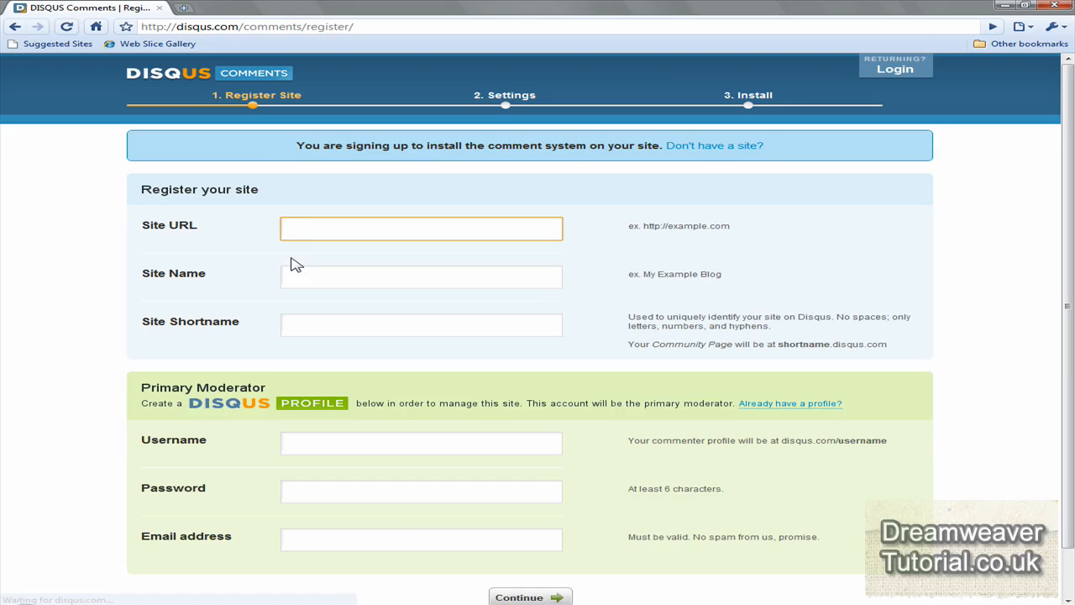
left_click(421, 228)
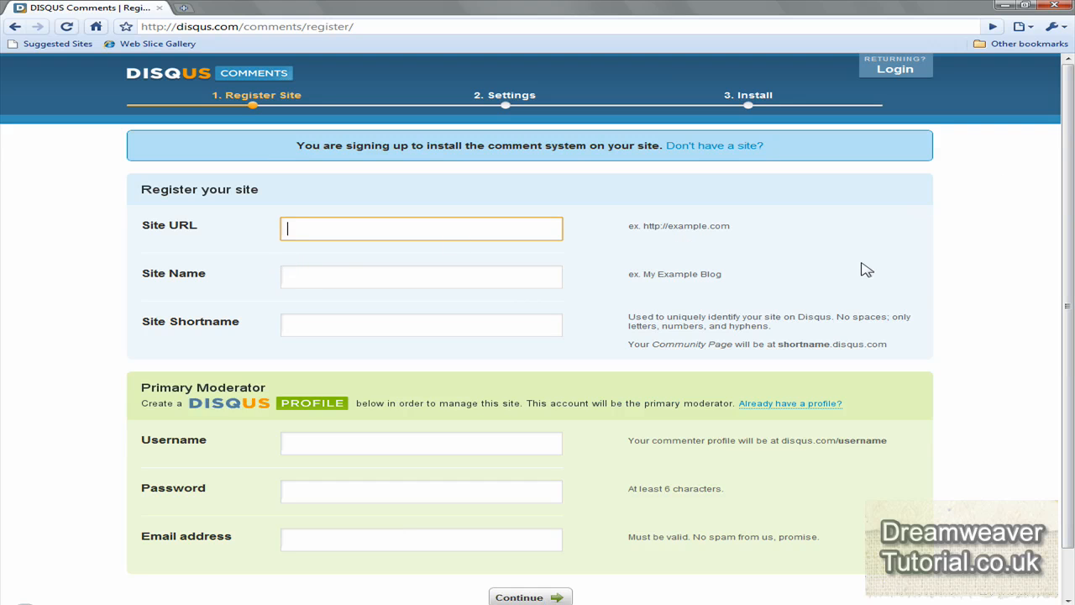
type("http:")
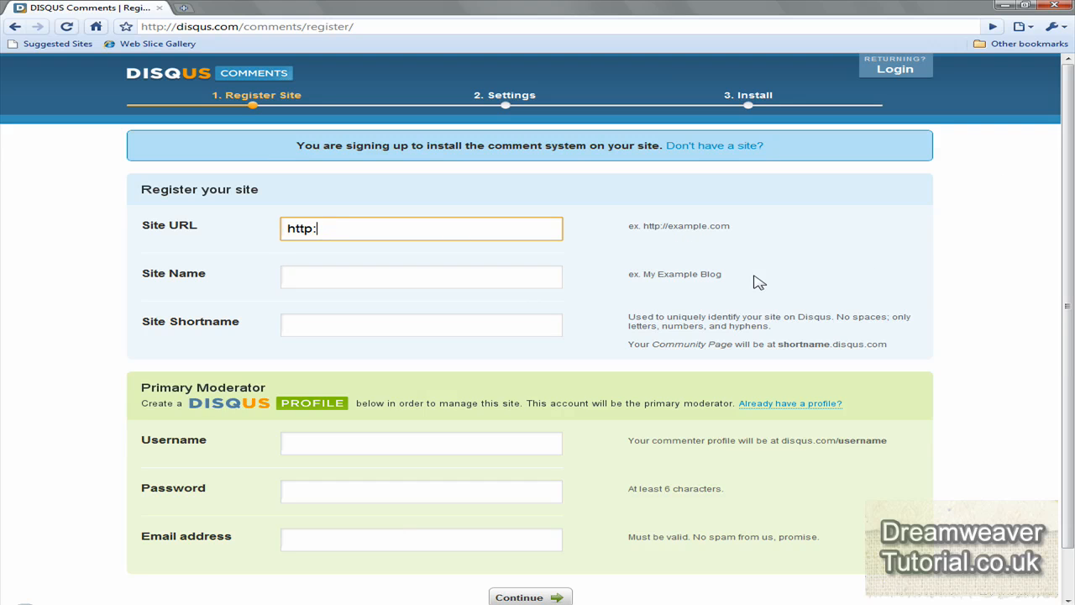
type("//www.dre")
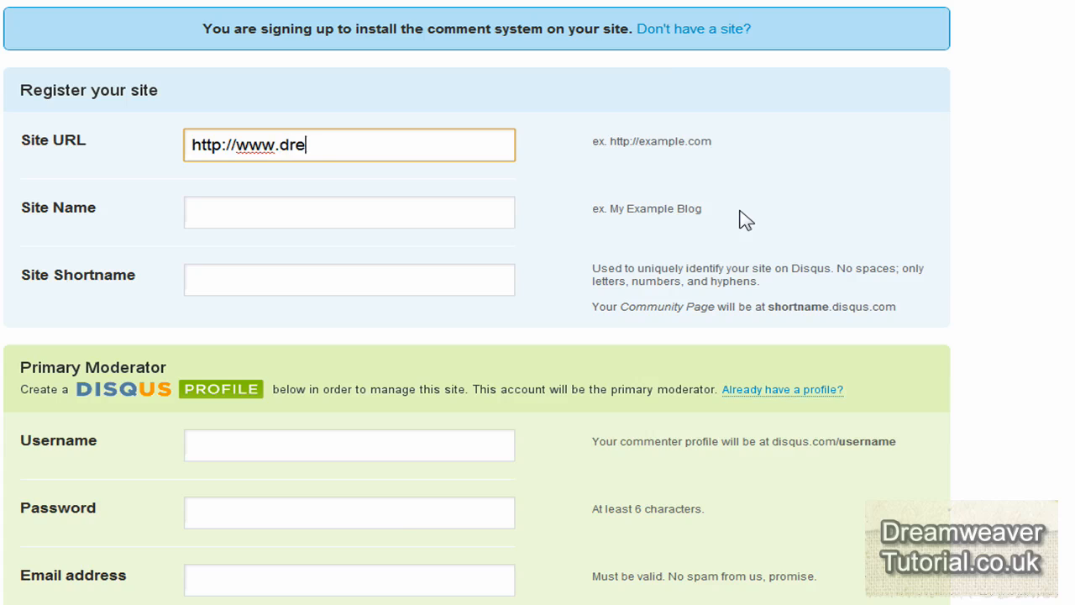
type("amweavertutorial.co.uk")
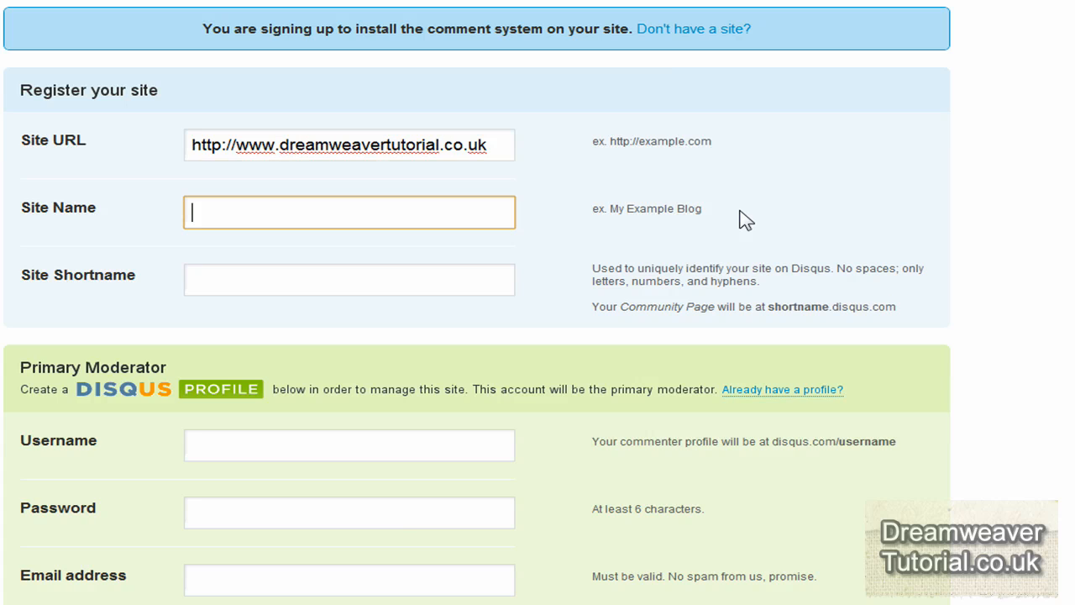
- Name the site 'dreamweaver tutorial' and replace the suggested shortname with dwt
type("dream")
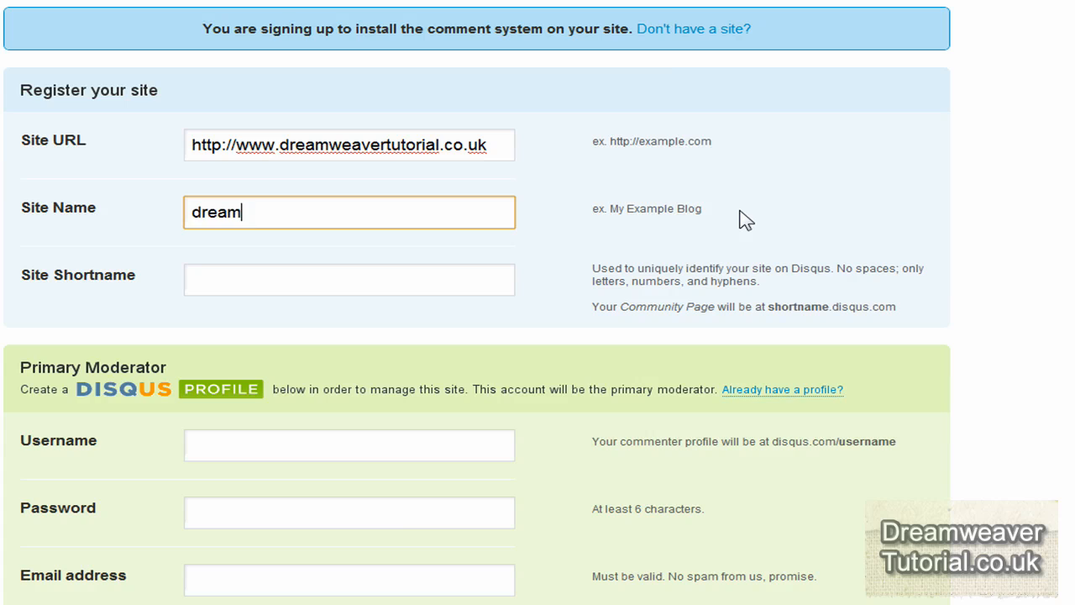
type("weaver tutorial")
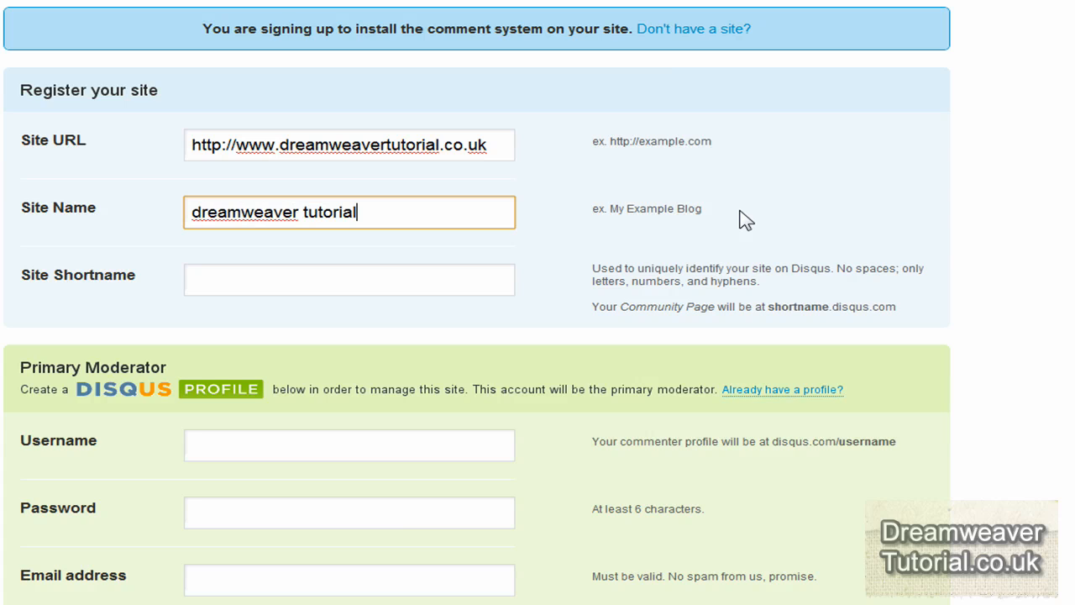
left_click(348, 279)
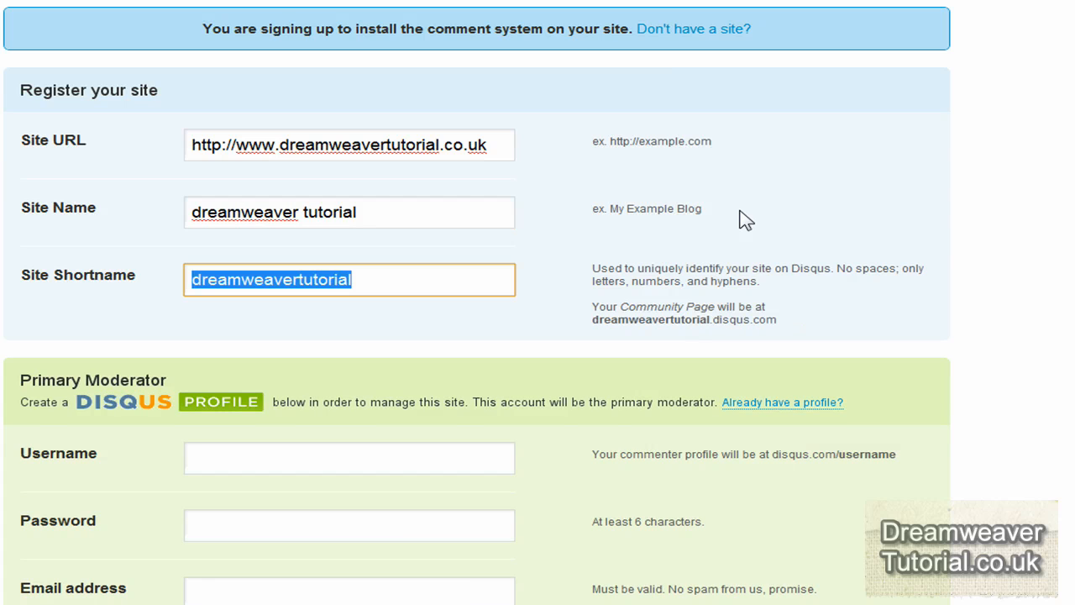
type("dwt")
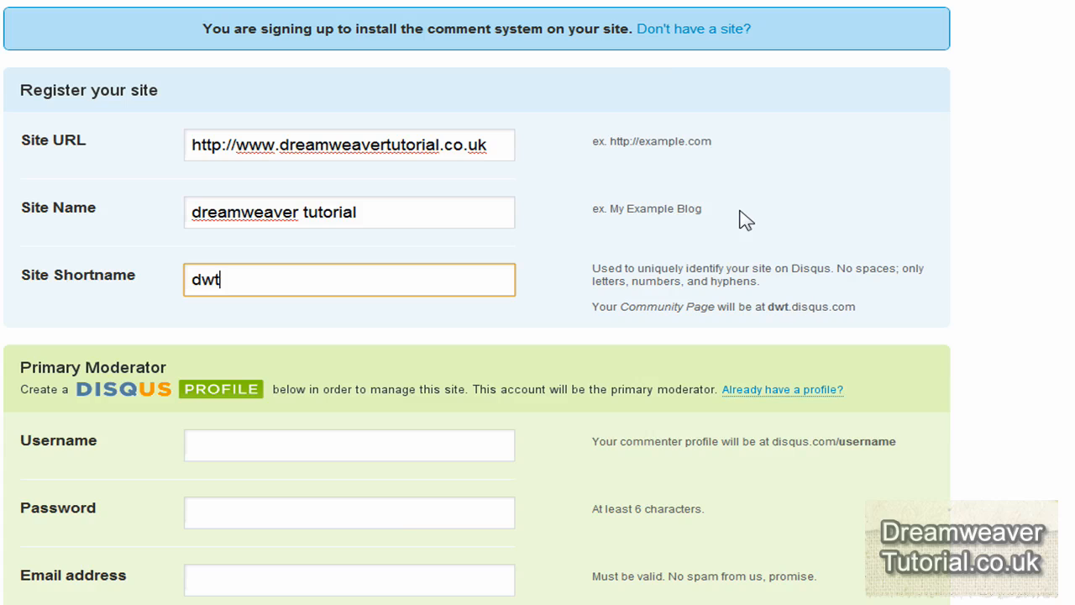
mouse_move(747, 244)
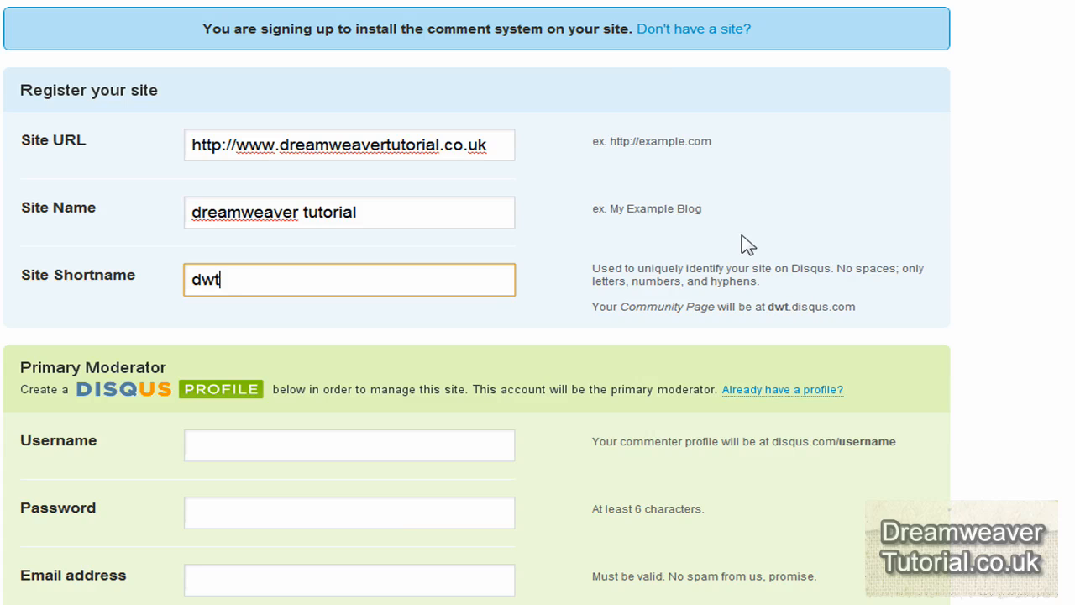
mouse_move(244, 348)
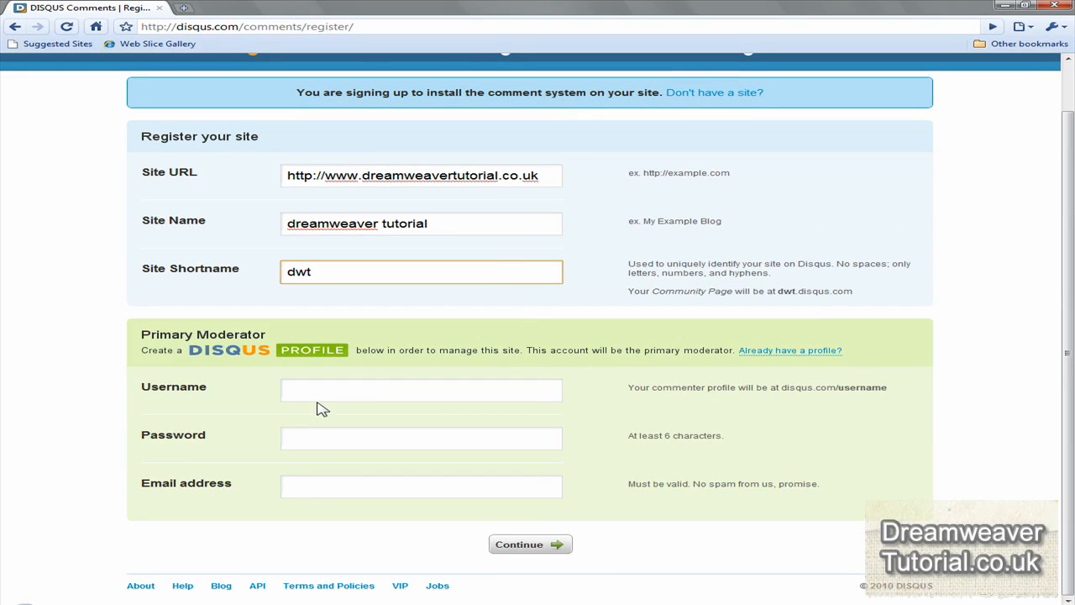
left_click(529, 544)
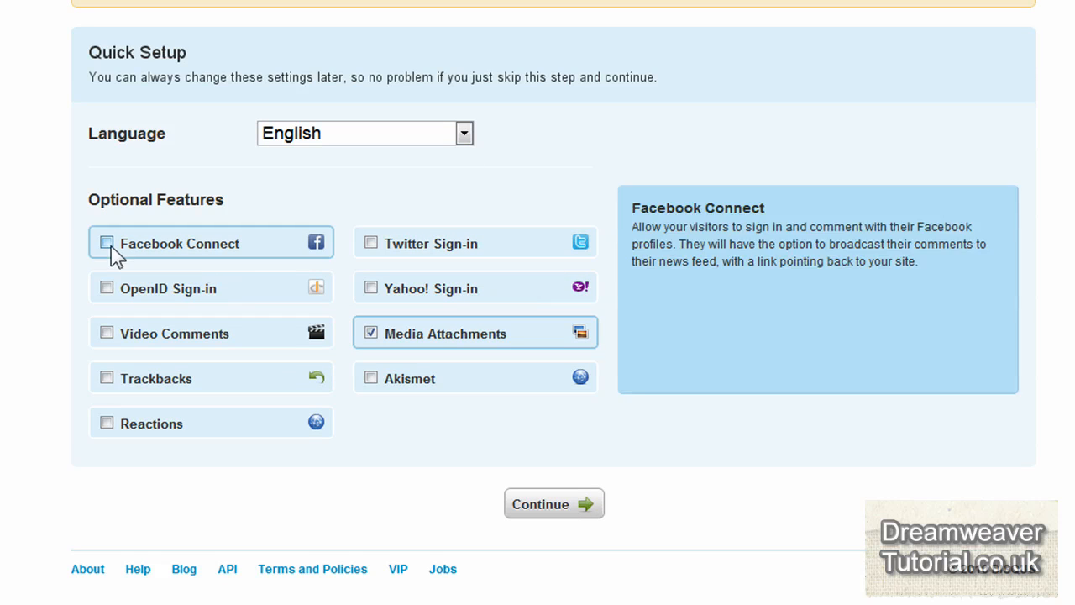
mouse_move(126, 258)
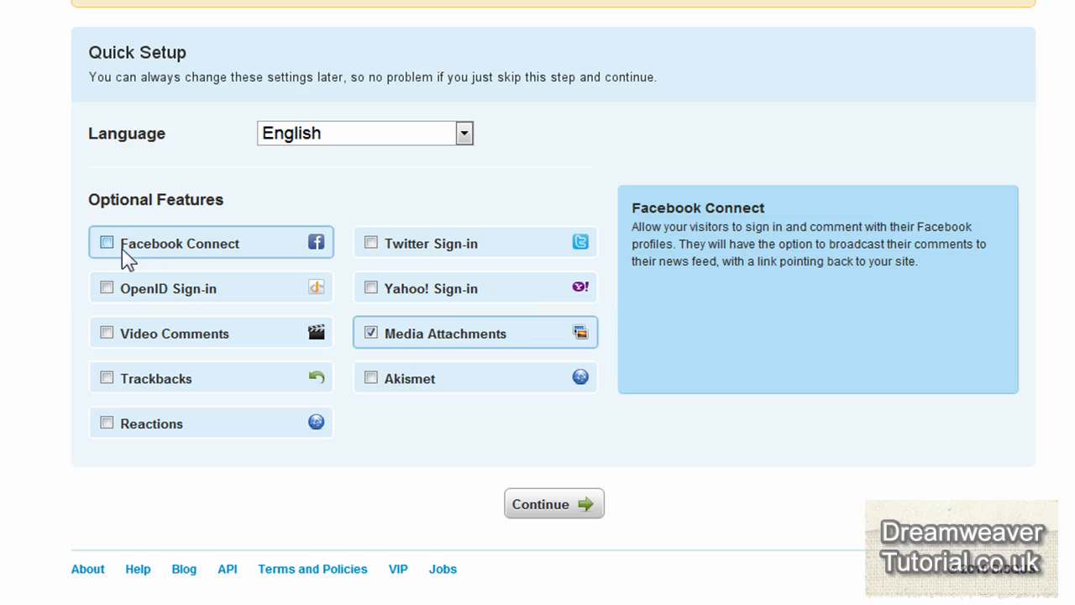
- Enable Facebook Connect and Twitter sign-in, then complete Quick Setup
left_click(106, 242)
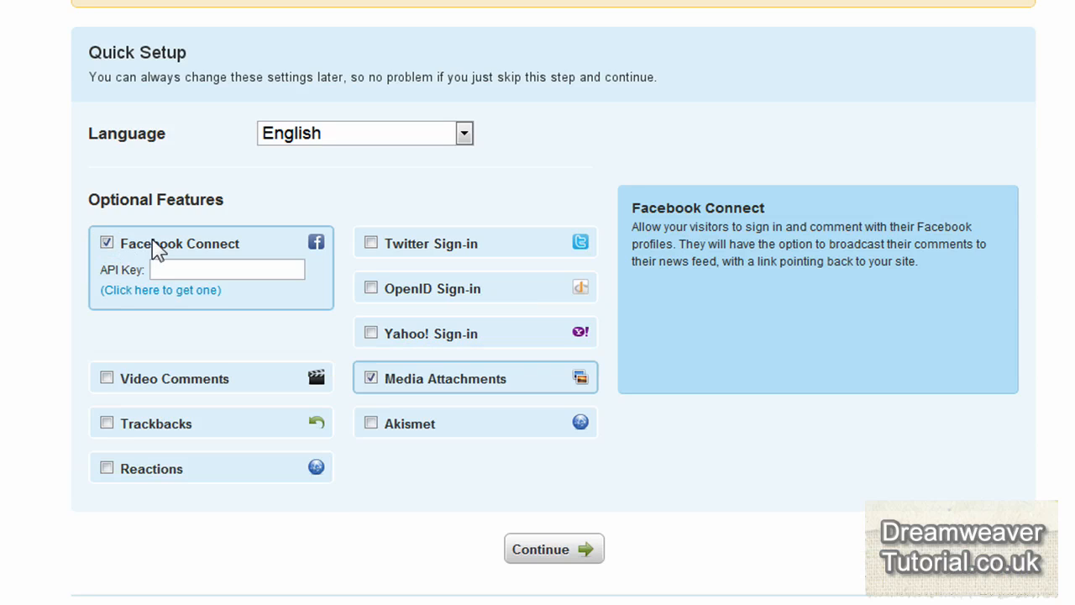
mouse_move(177, 251)
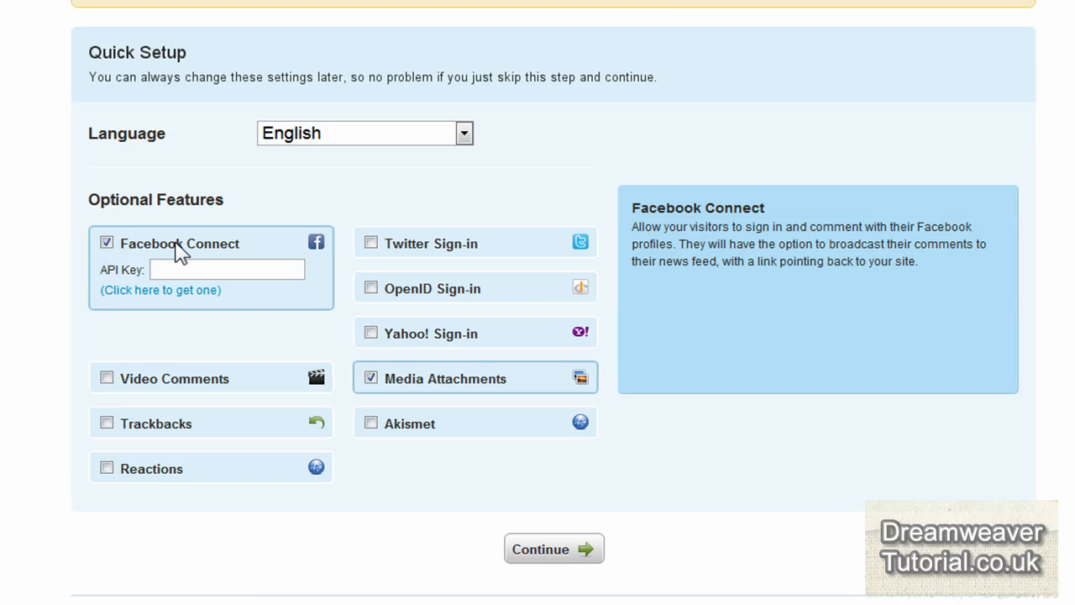
mouse_move(94, 328)
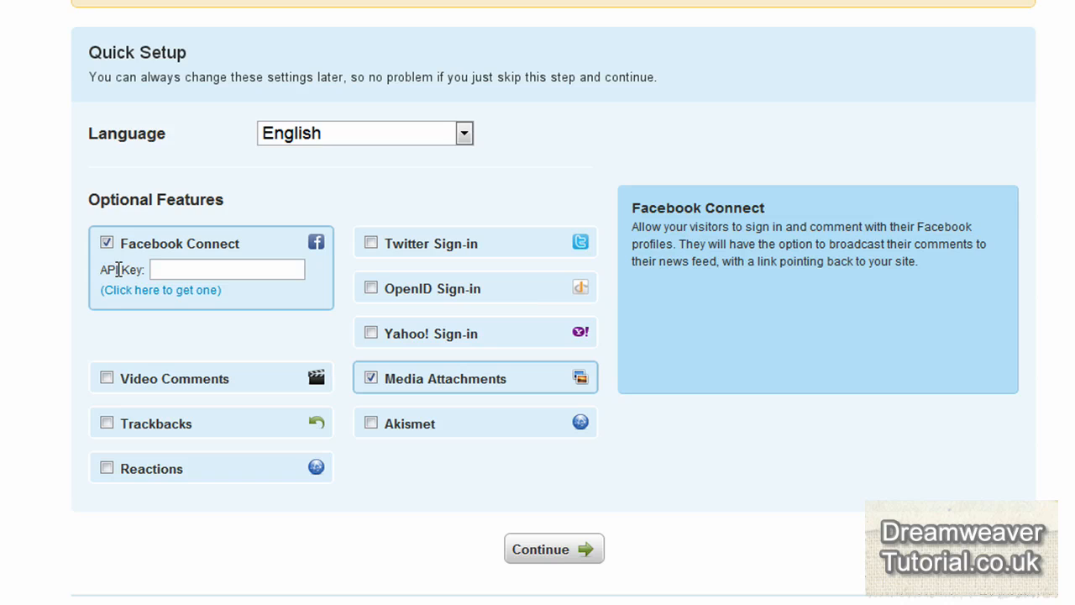
left_click(371, 242)
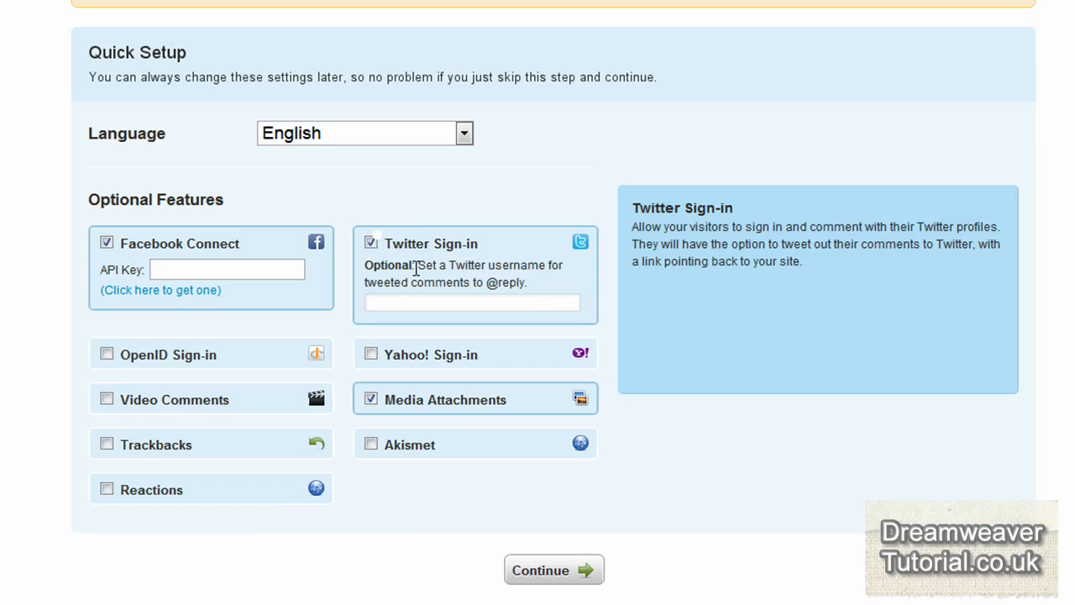
mouse_move(460, 324)
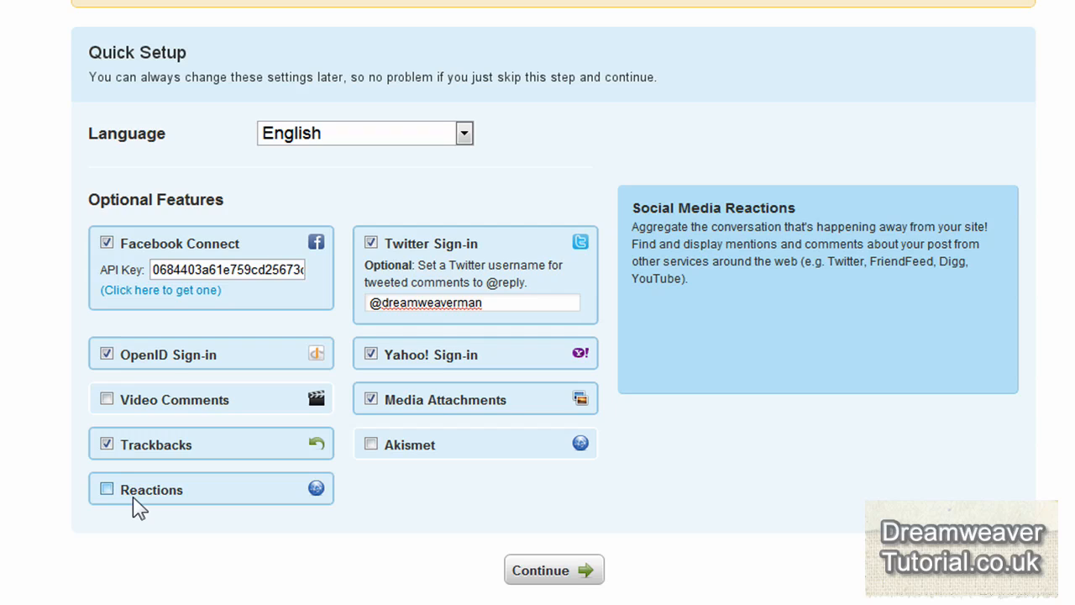
mouse_move(521, 570)
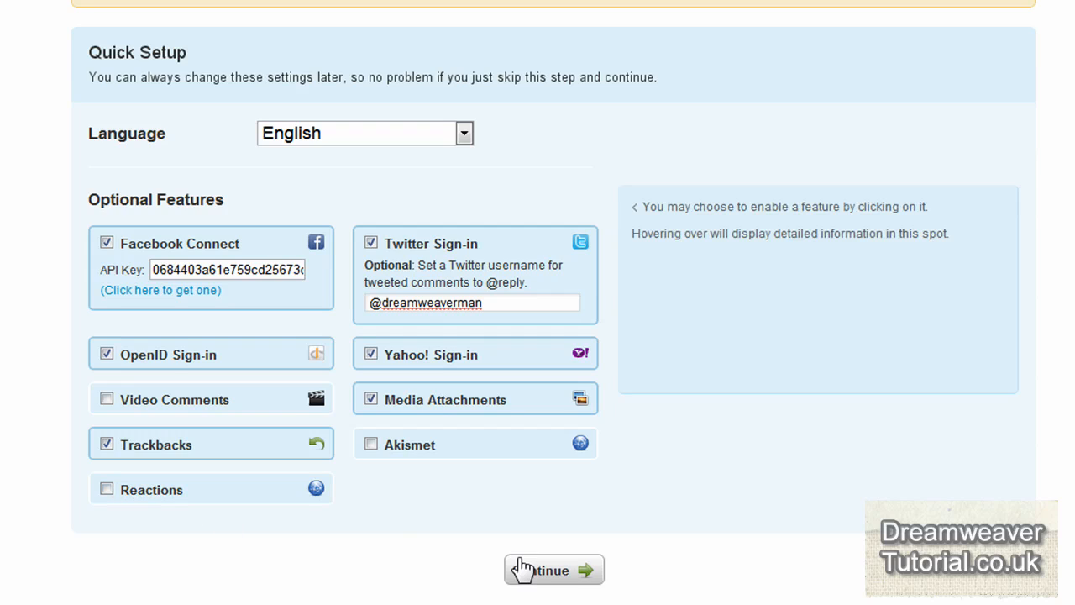
mouse_move(533, 579)
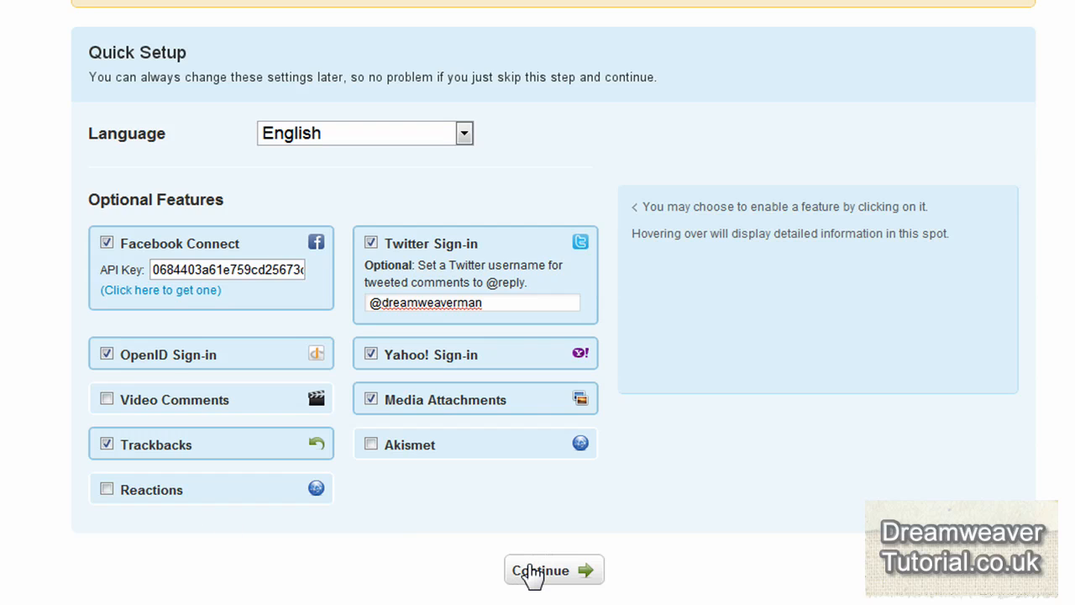
left_click(554, 570)
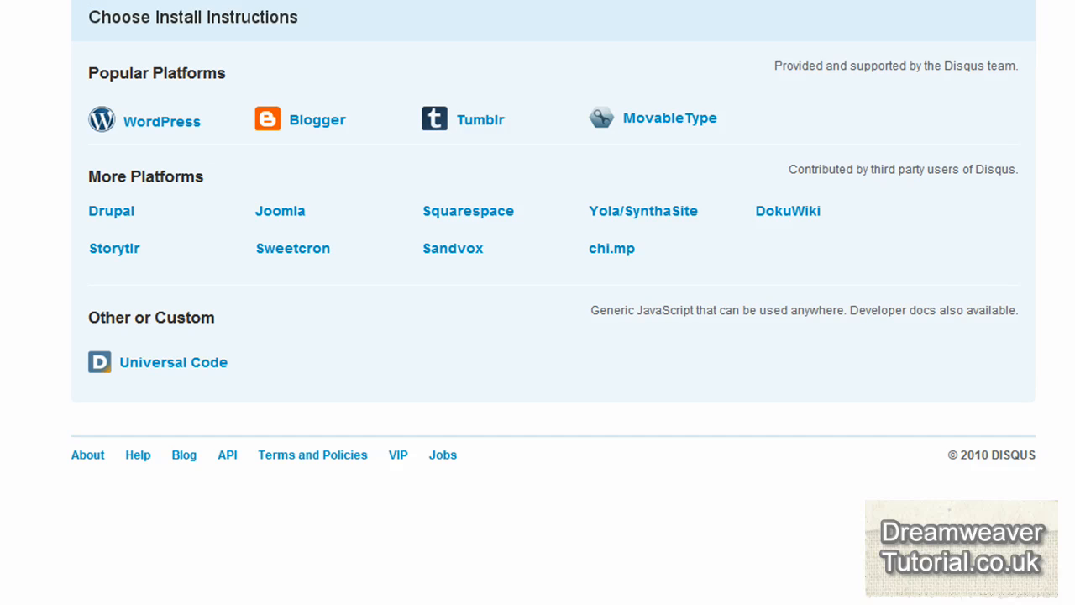
mouse_move(688, 559)
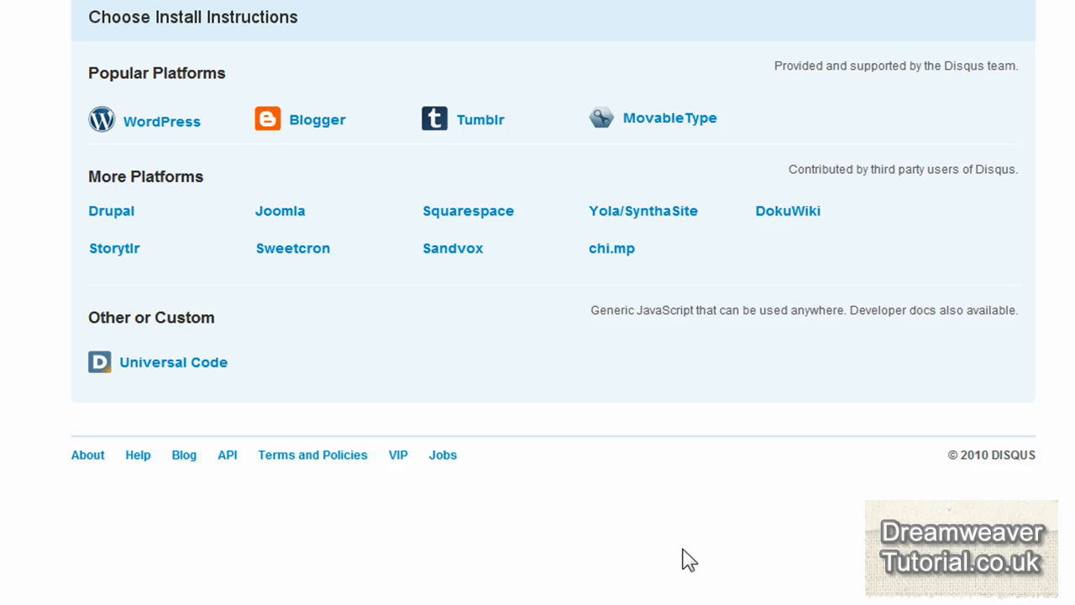
mouse_move(422, 432)
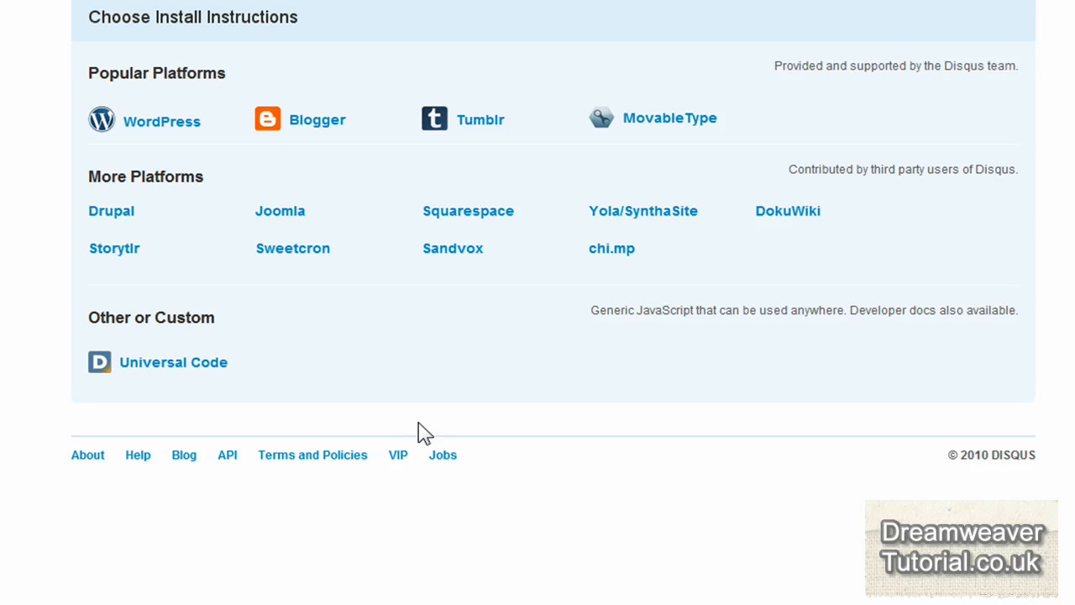
mouse_move(416, 435)
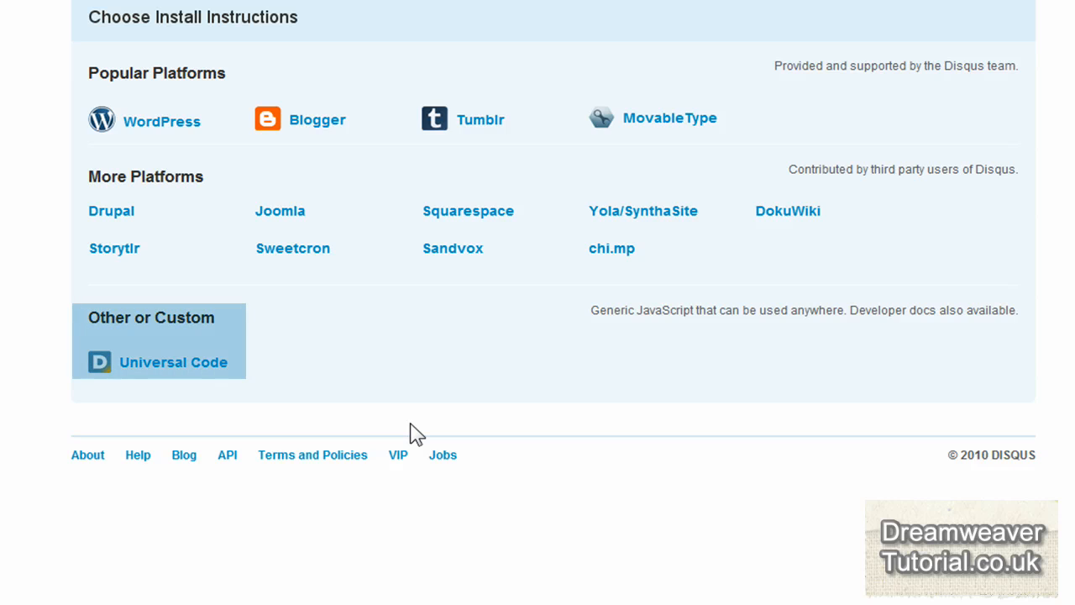
mouse_move(313, 357)
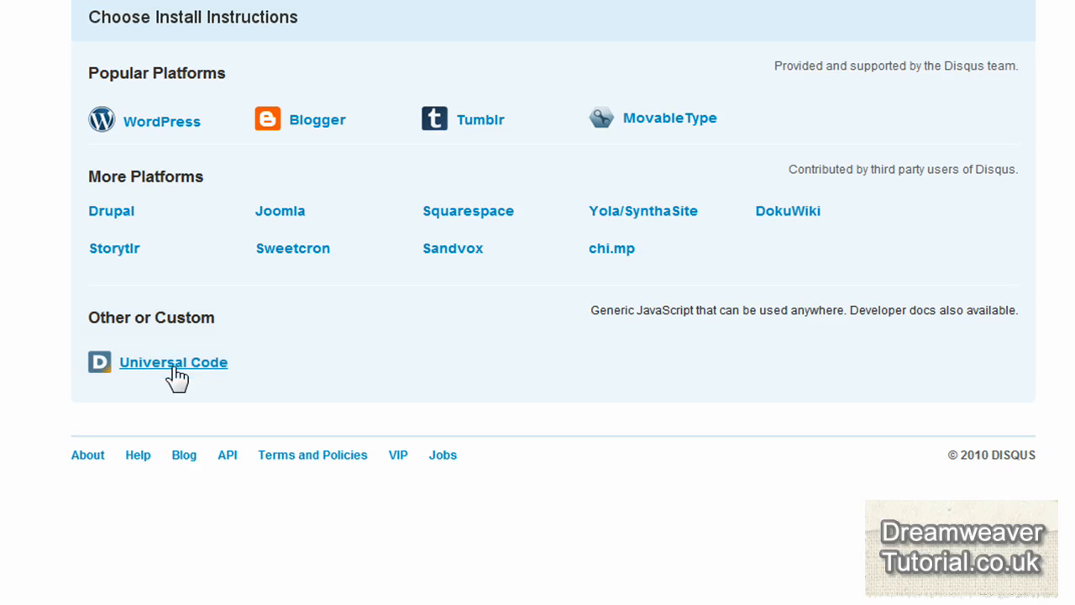
- Show the Universal Code instructions and scroll the embed code box to read the snippet
left_click(173, 362)
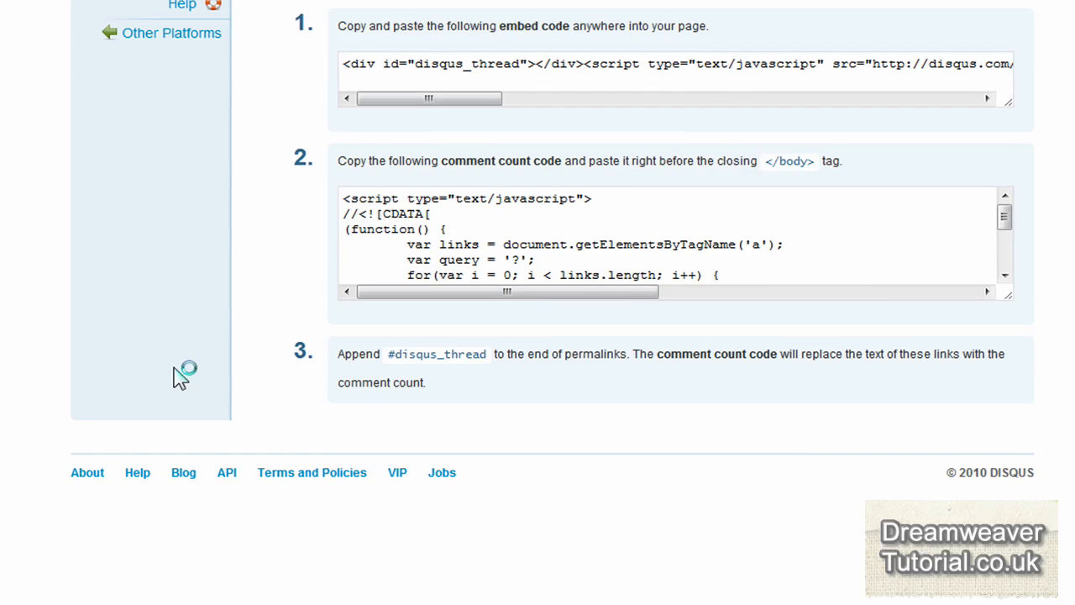
scroll("up", 3)
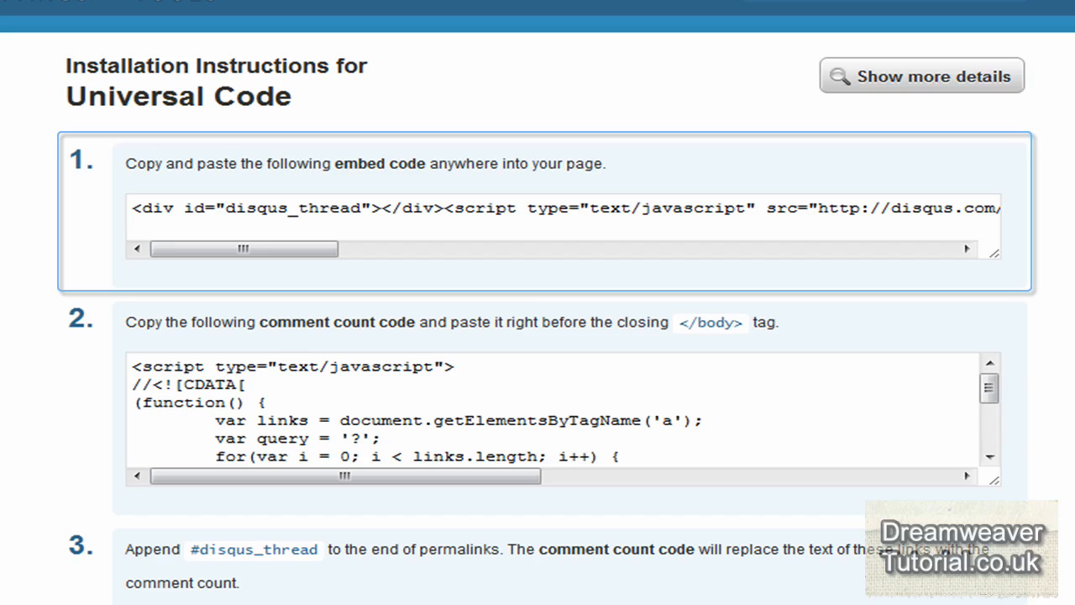
mouse_move(214, 277)
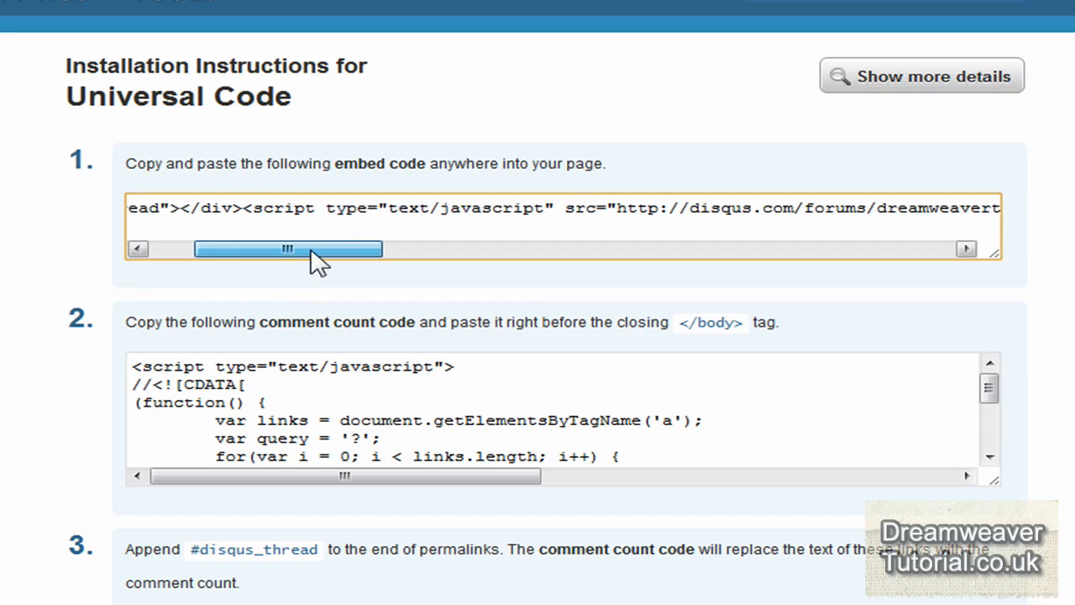
left_click_drag(289, 249, 343, 248)
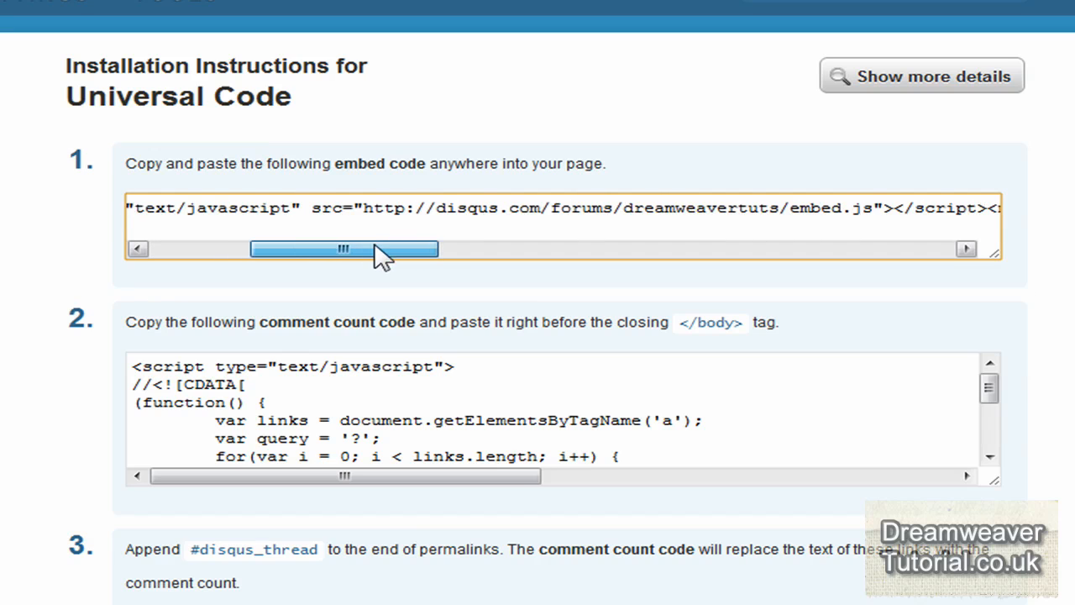
left_click_drag(343, 249, 384, 249)
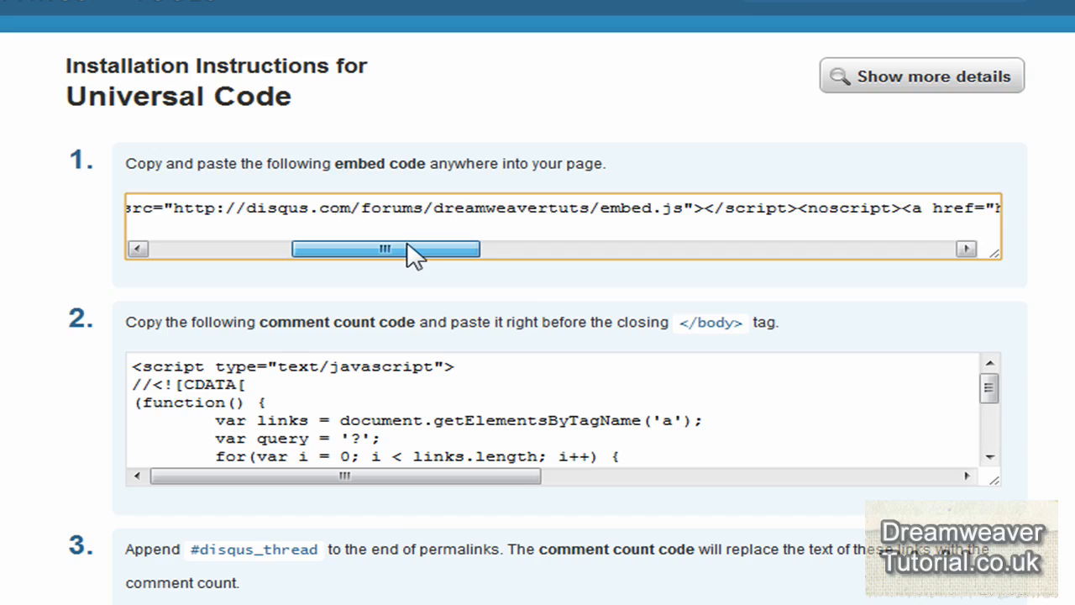
left_click_drag(384, 249, 301, 248)
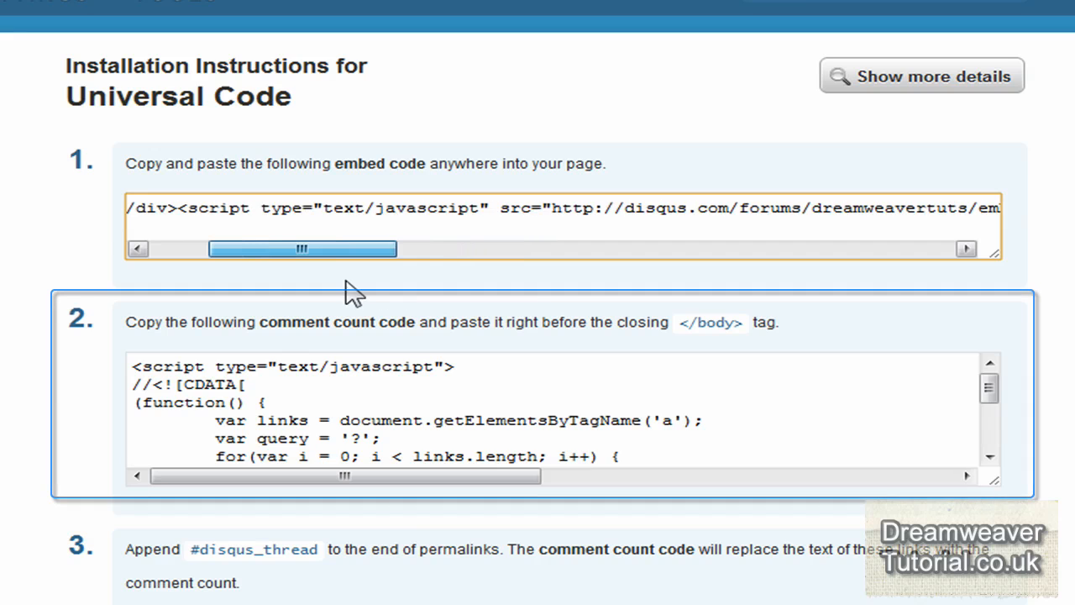
left_click(138, 249)
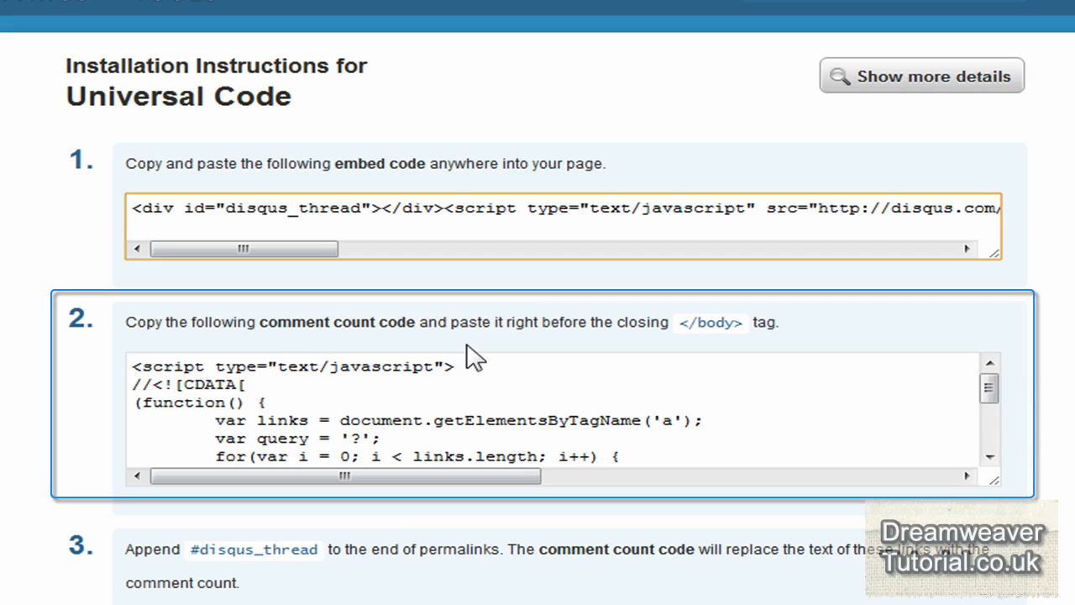
mouse_move(551, 360)
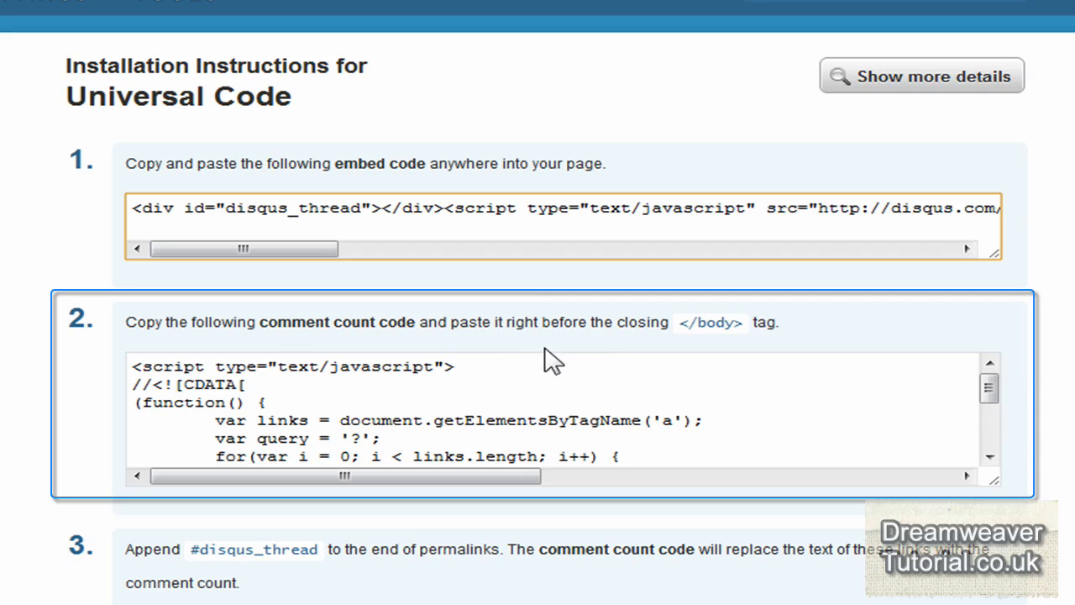
mouse_move(712, 351)
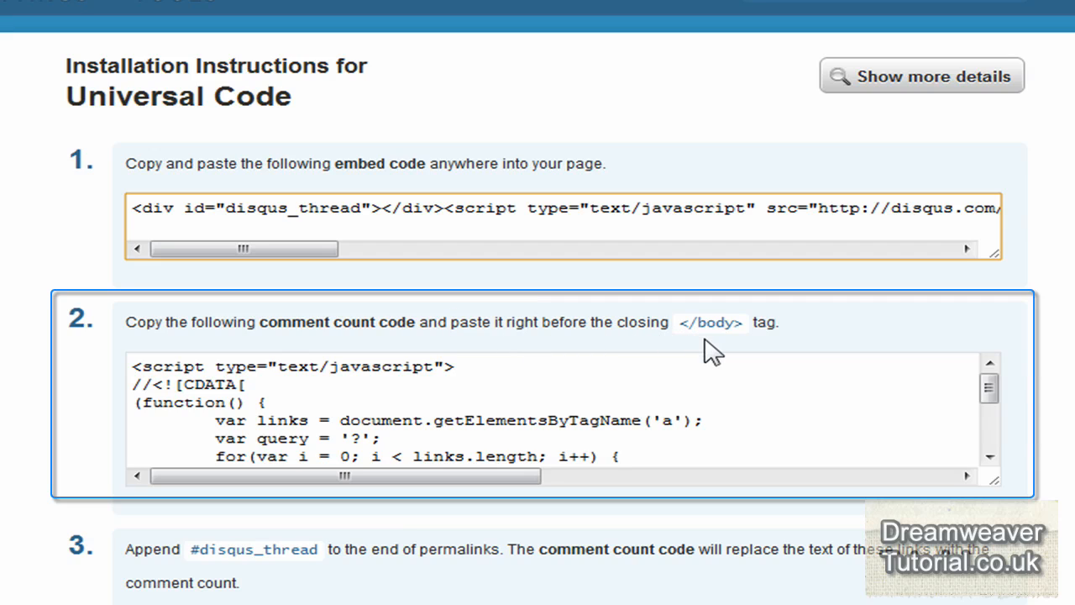
mouse_move(462, 374)
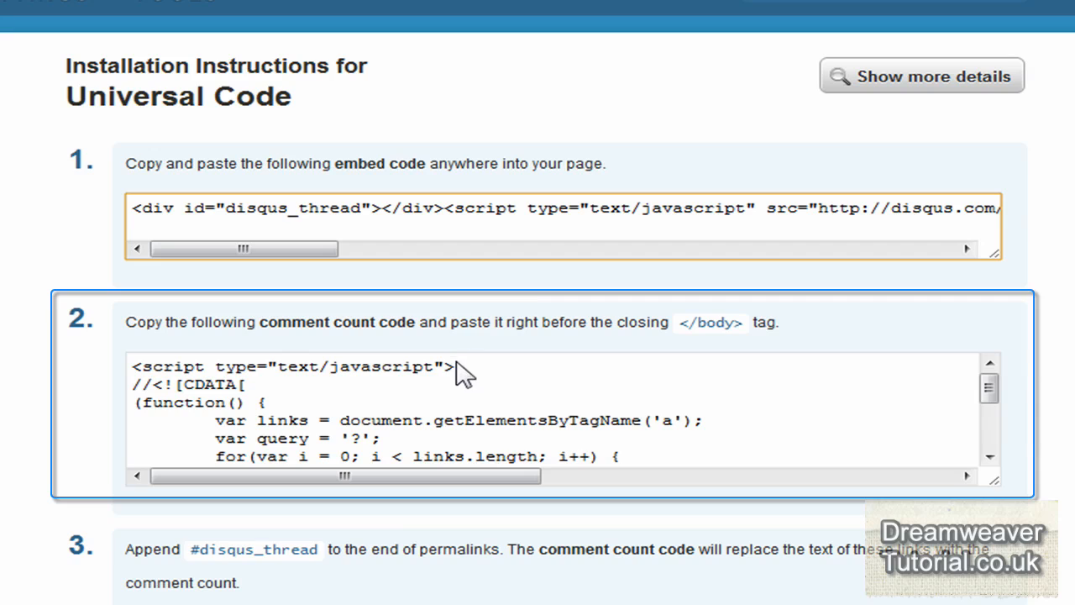
mouse_move(609, 355)
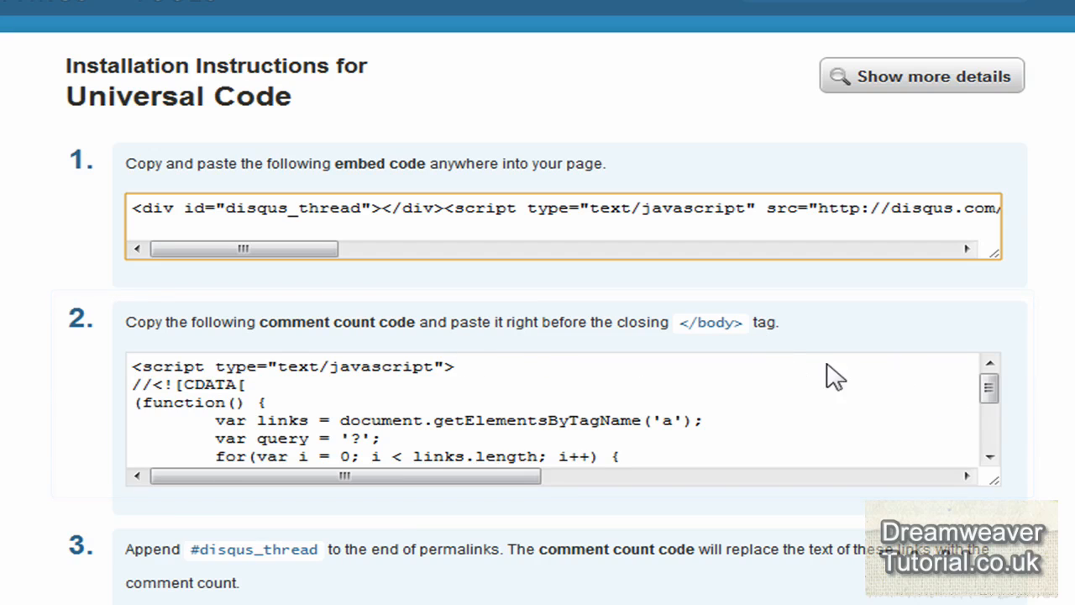
left_click(990, 388)
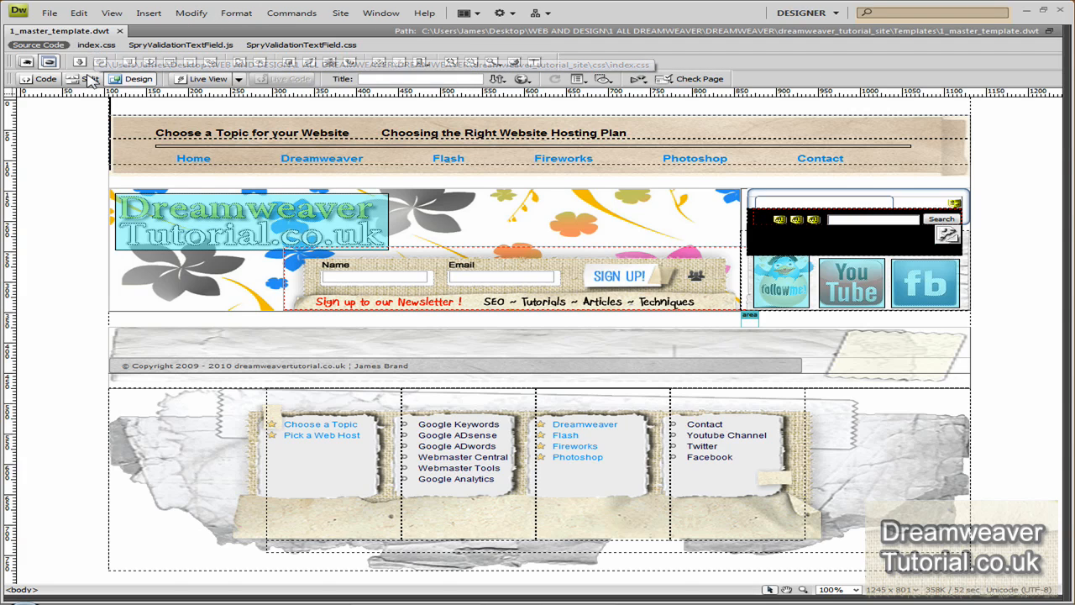
- Show 1_master_template.dwt in Split view and scroll to the closing body tag
left_click(89, 78)
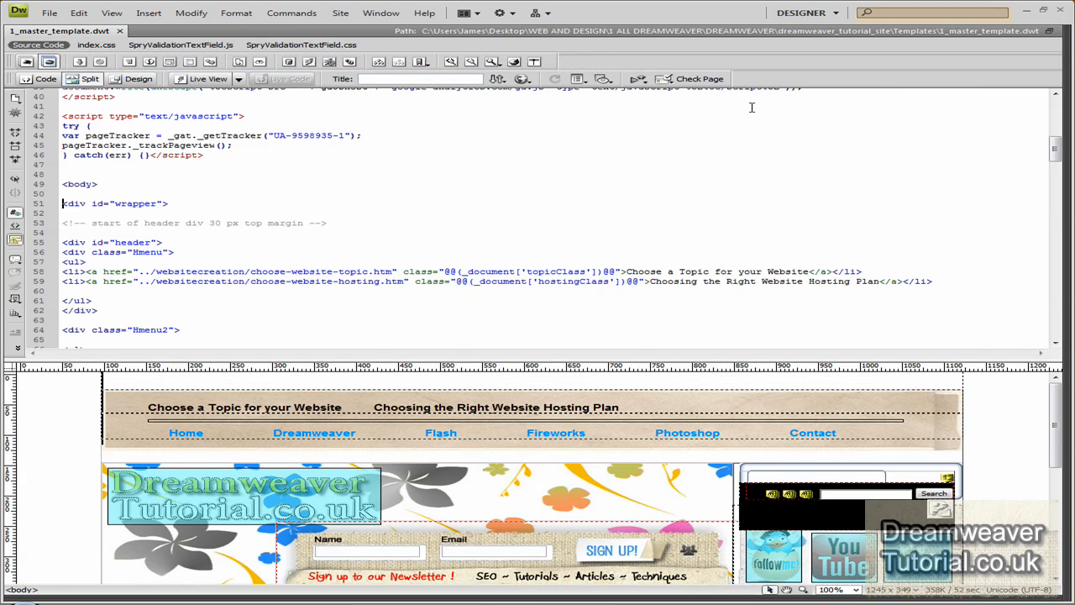
scroll("down", 3)
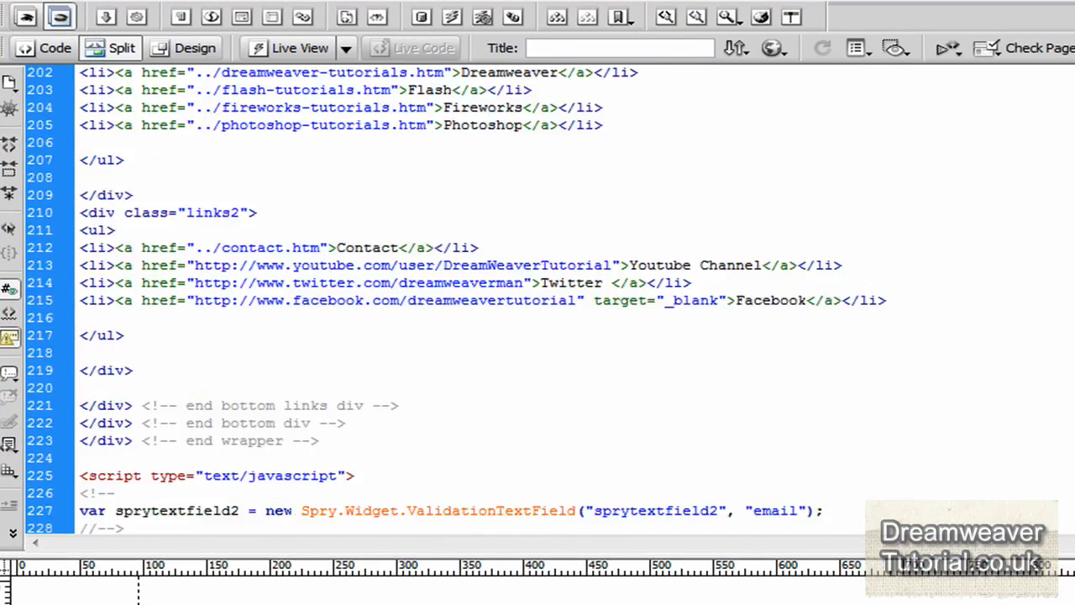
scroll("down", 3)
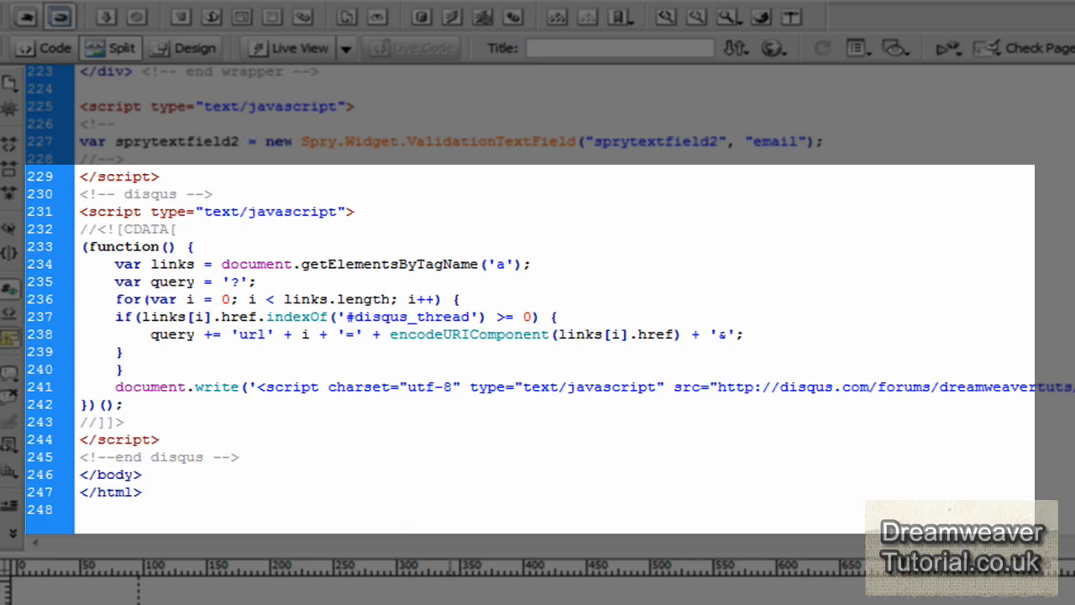
mouse_move(477, 593)
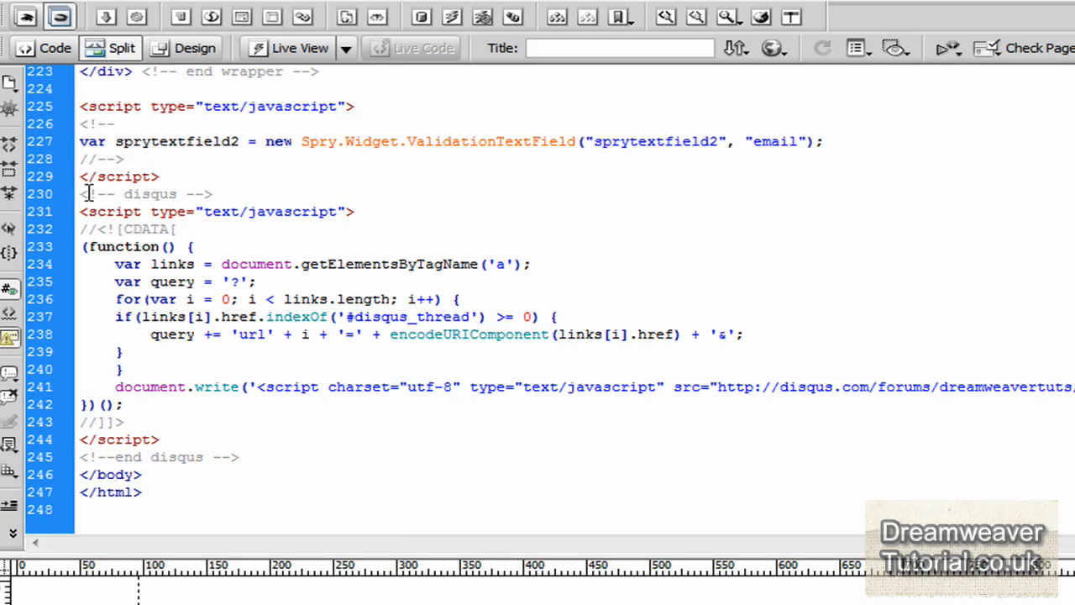
mouse_move(313, 432)
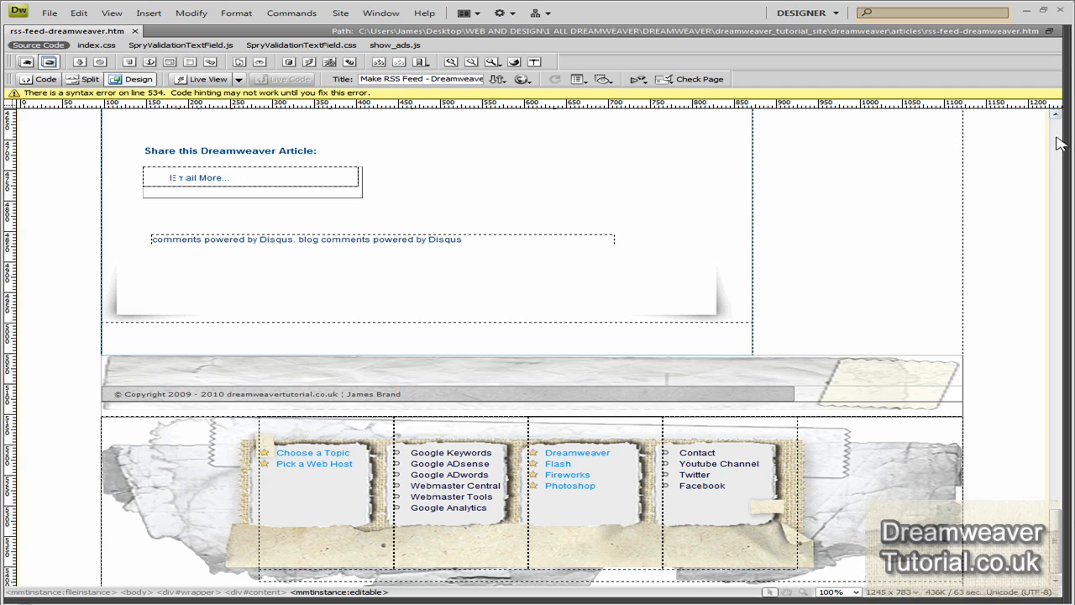
- Scroll rss-feed-dreamweaver.htm down to the Disqus comments placeholder below the share section
scroll("up", 3)
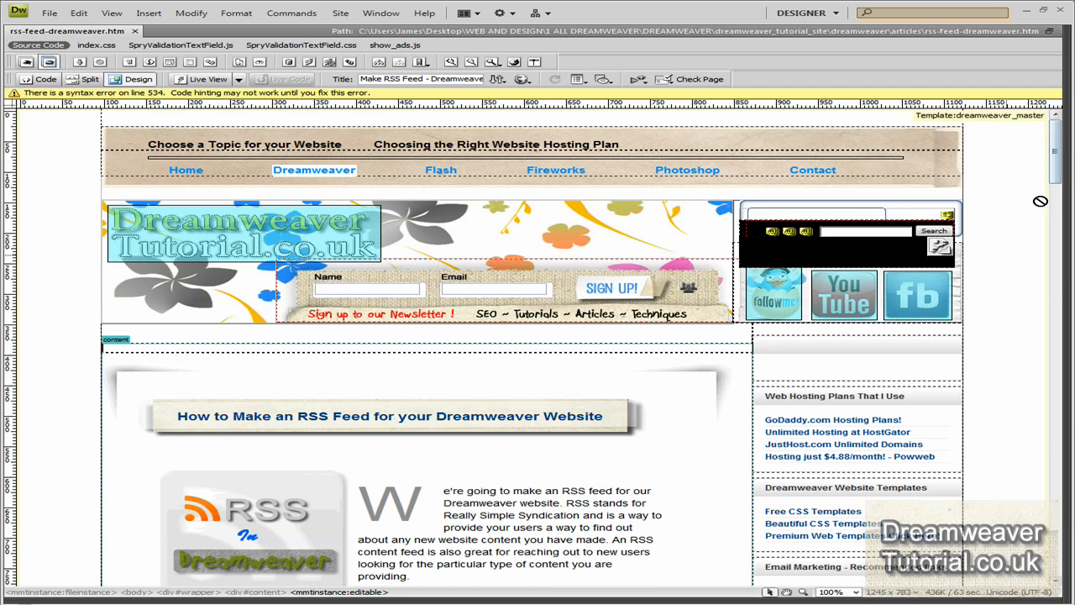
scroll("down", 3)
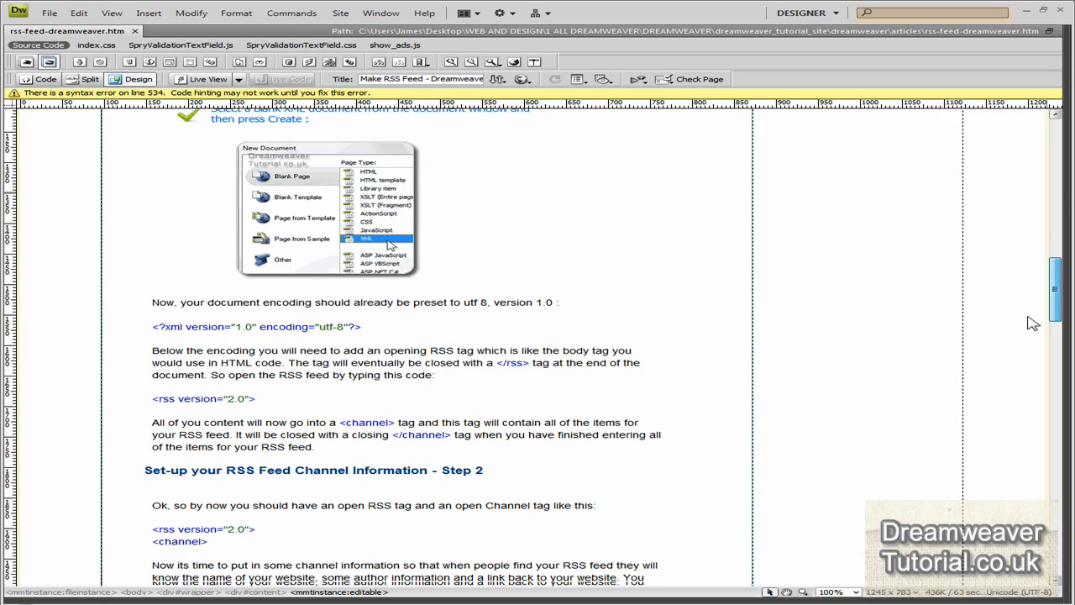
scroll("down", 3)
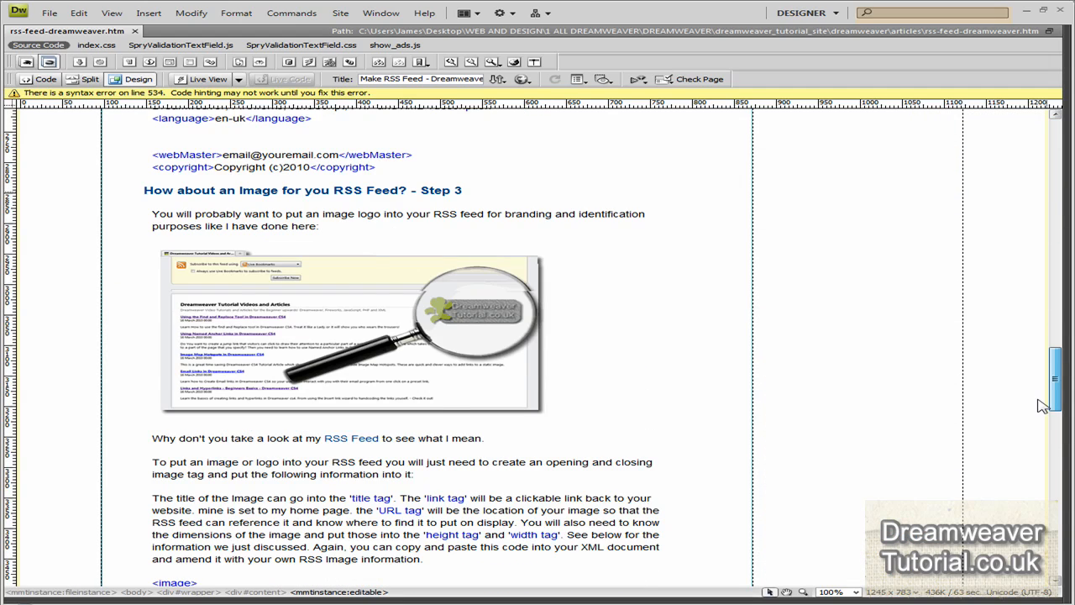
scroll("down", 3)
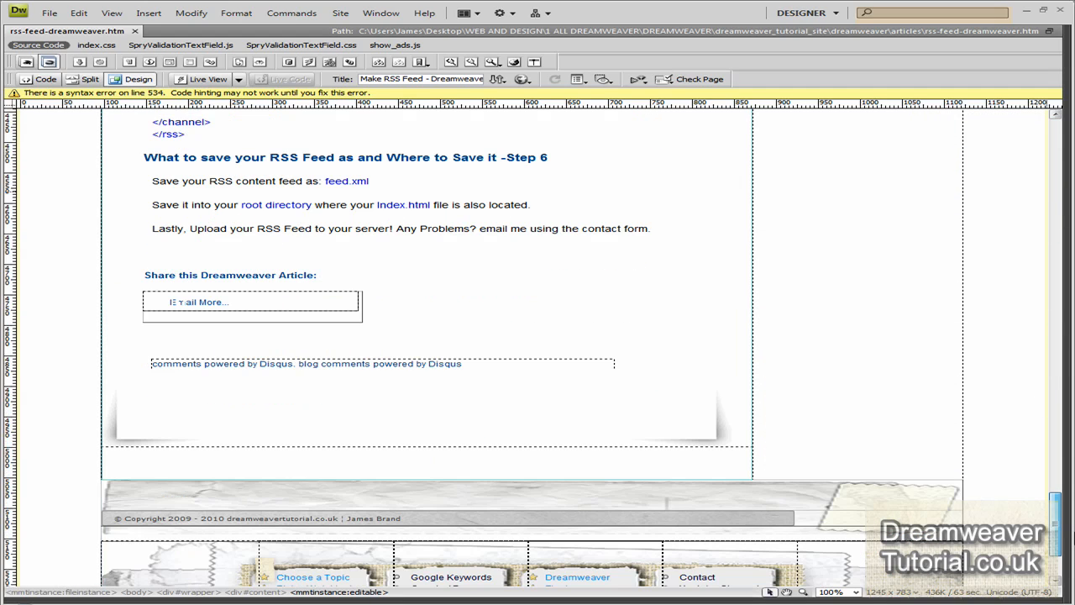
scroll("down", 3)
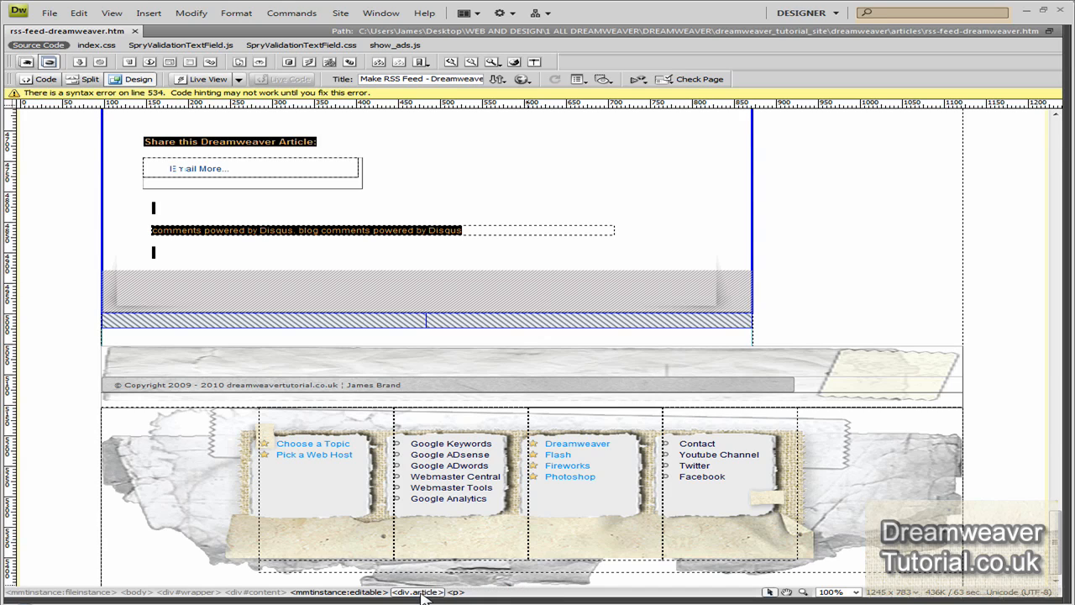
- Select div#disqScript and style it in index.css with width 550px and margin-left 60px
left_click(302, 230)
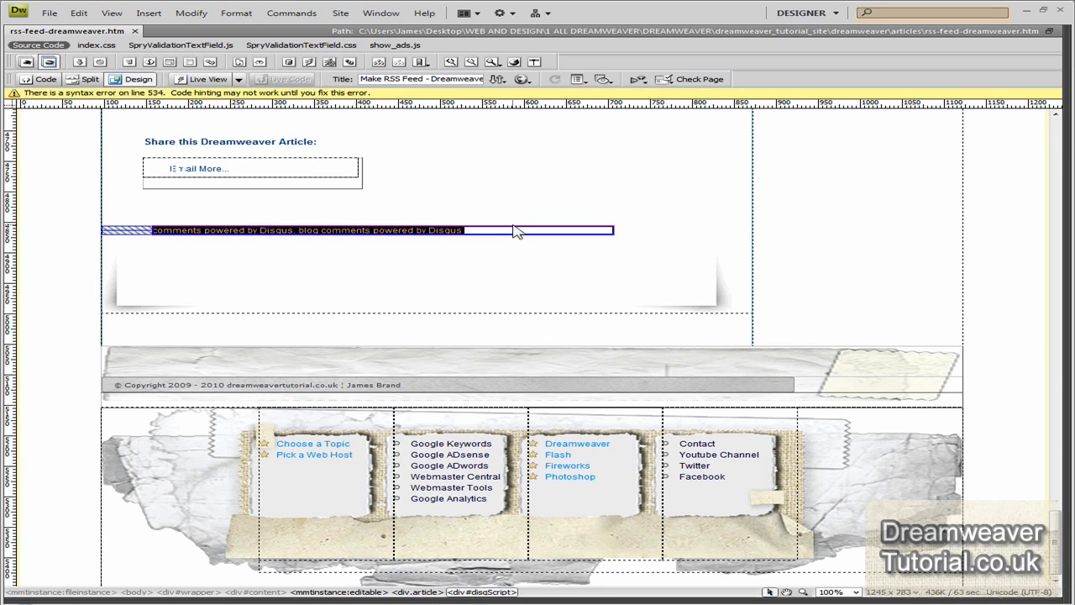
left_click(520, 233)
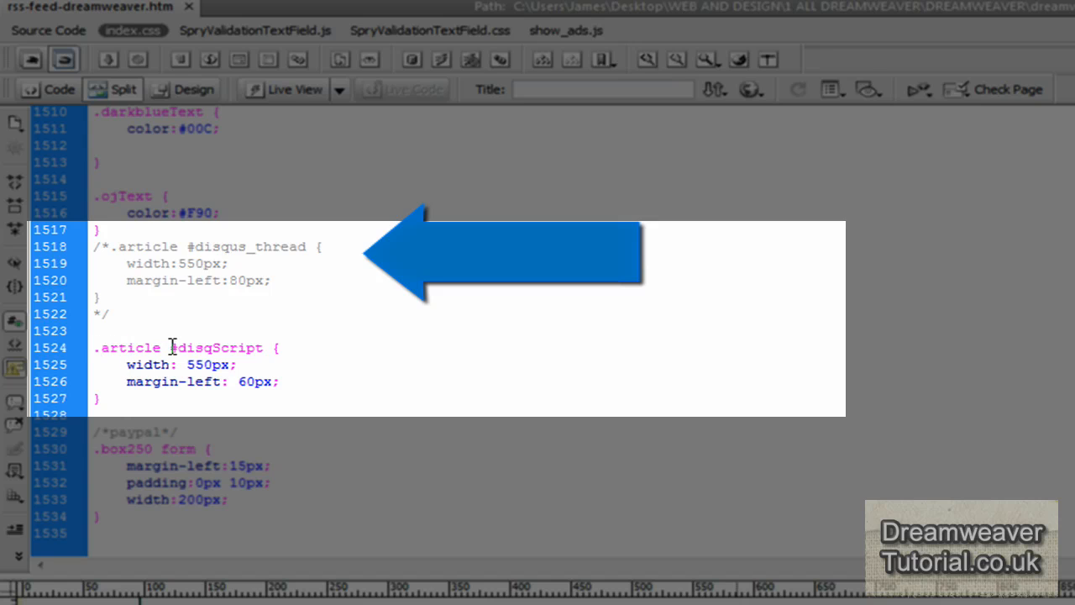
double_click(214, 347)
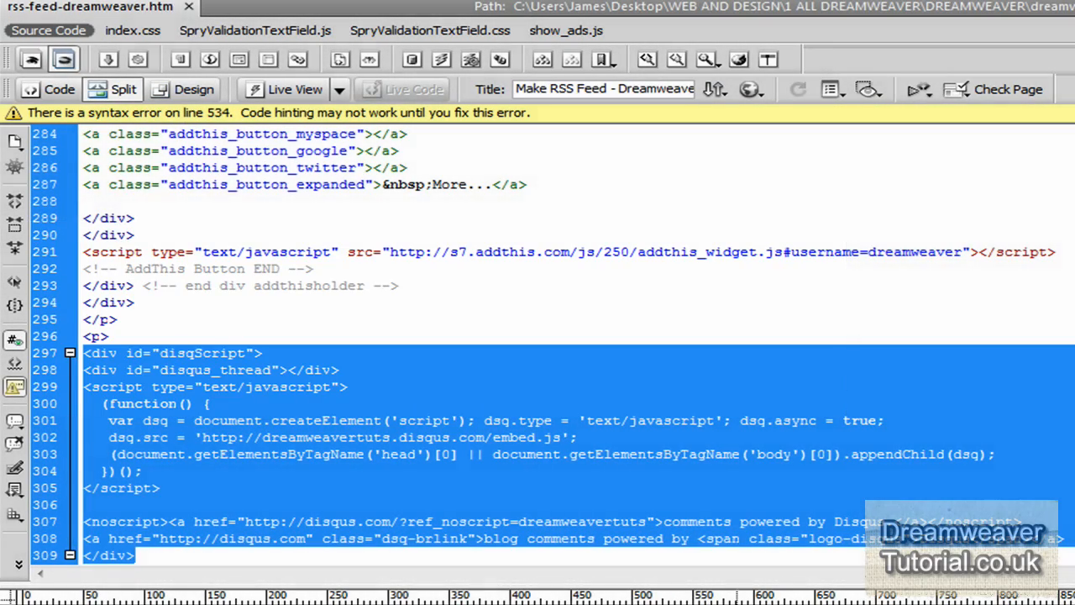
- Review the disqScript div's opening and closing tags around the Disqus embed code
scroll("down", 3)
type("<p>")
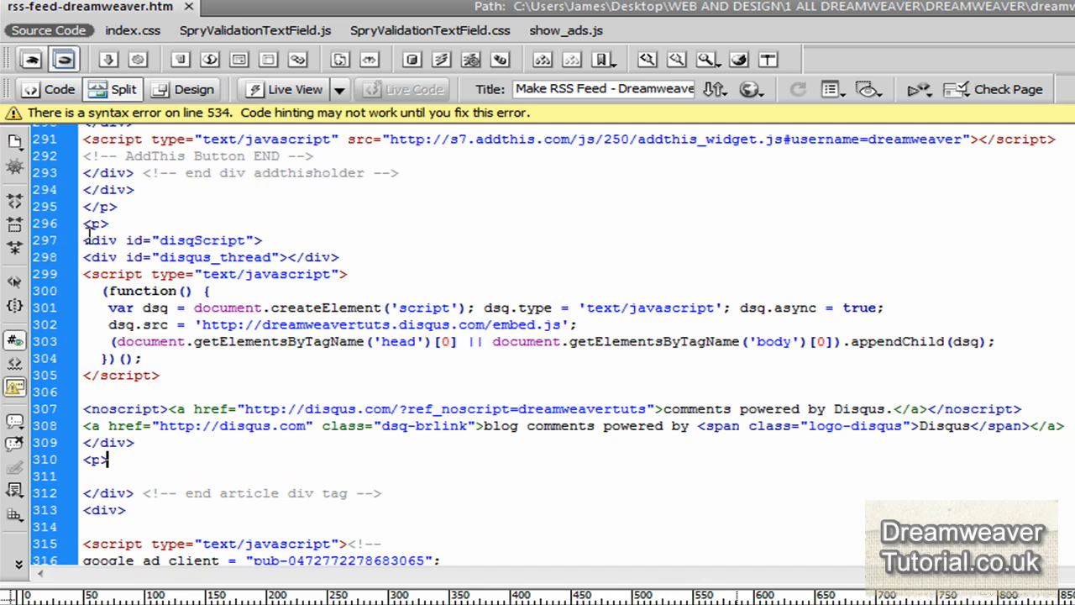
double_click(168, 240)
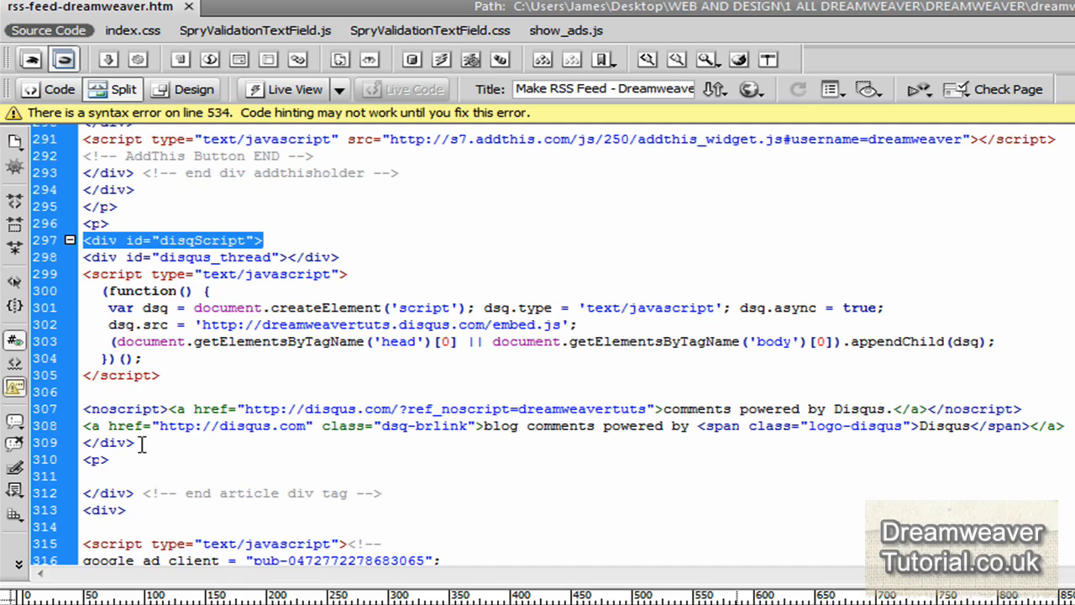
left_click(107, 443)
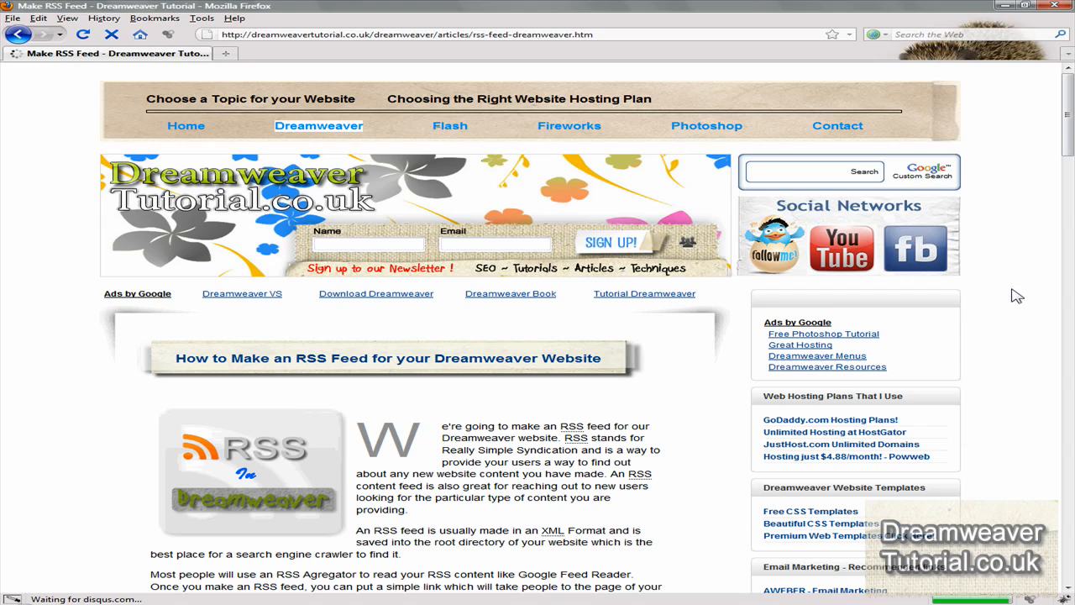
- Scroll the live article in Firefox to the Disqus comment form and two comments
scroll("down", 3)
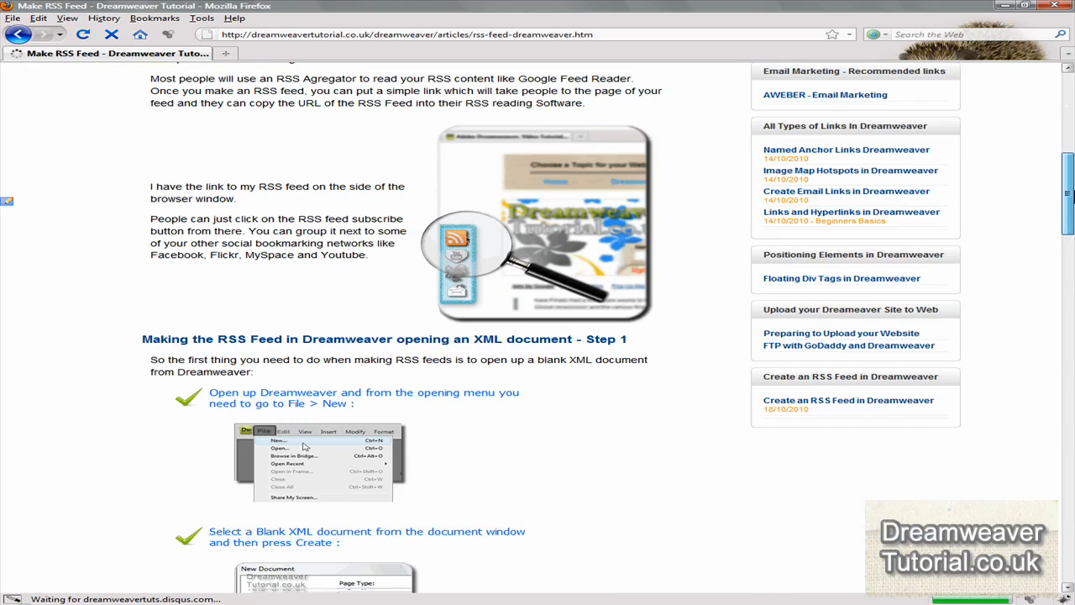
scroll("down", 3)
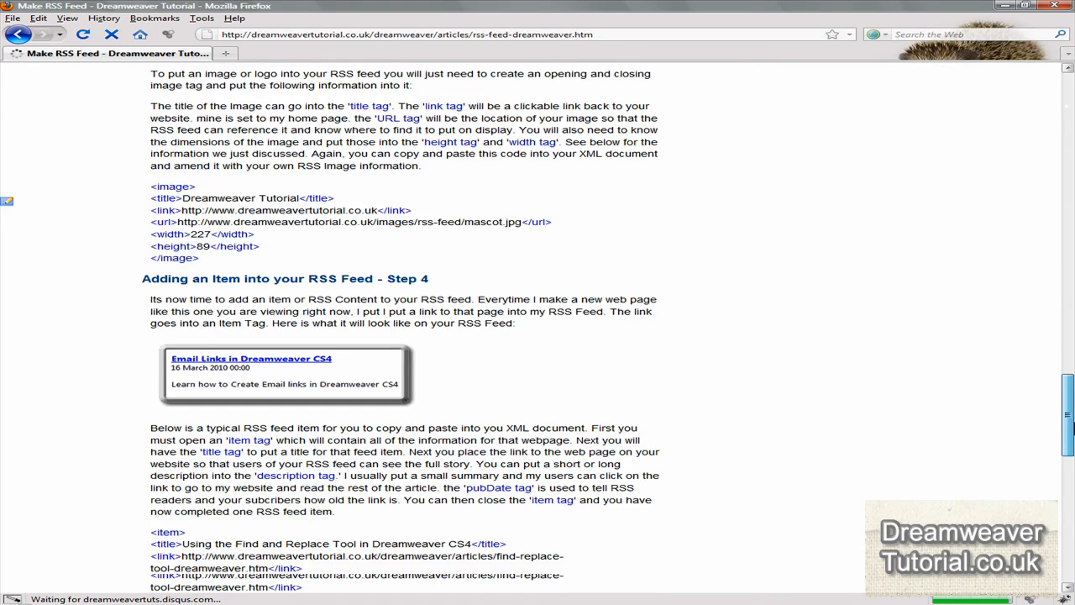
scroll("down", 3)
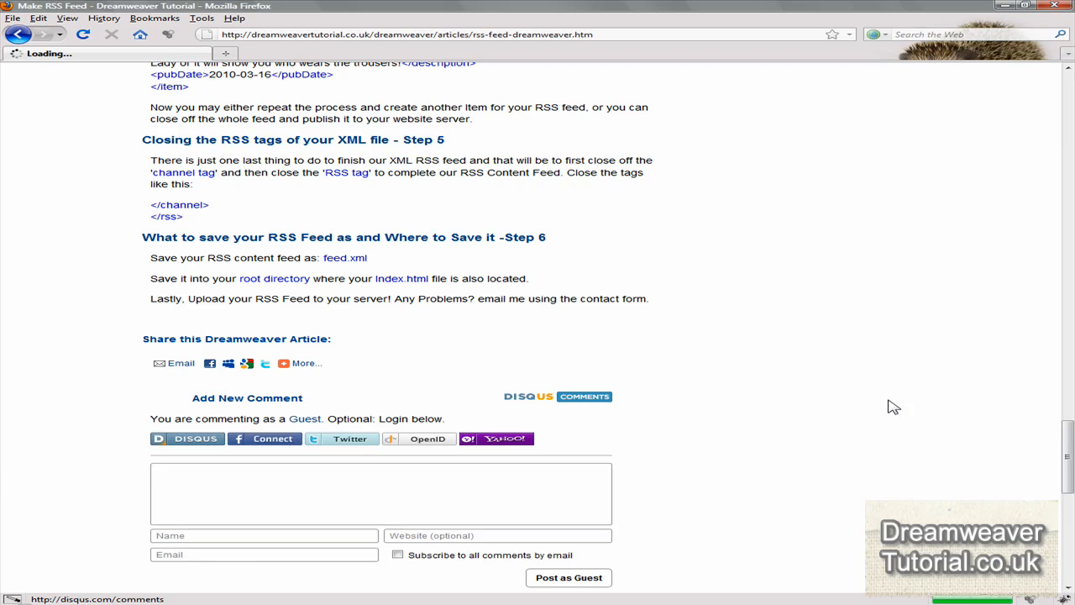
scroll("down", 3)
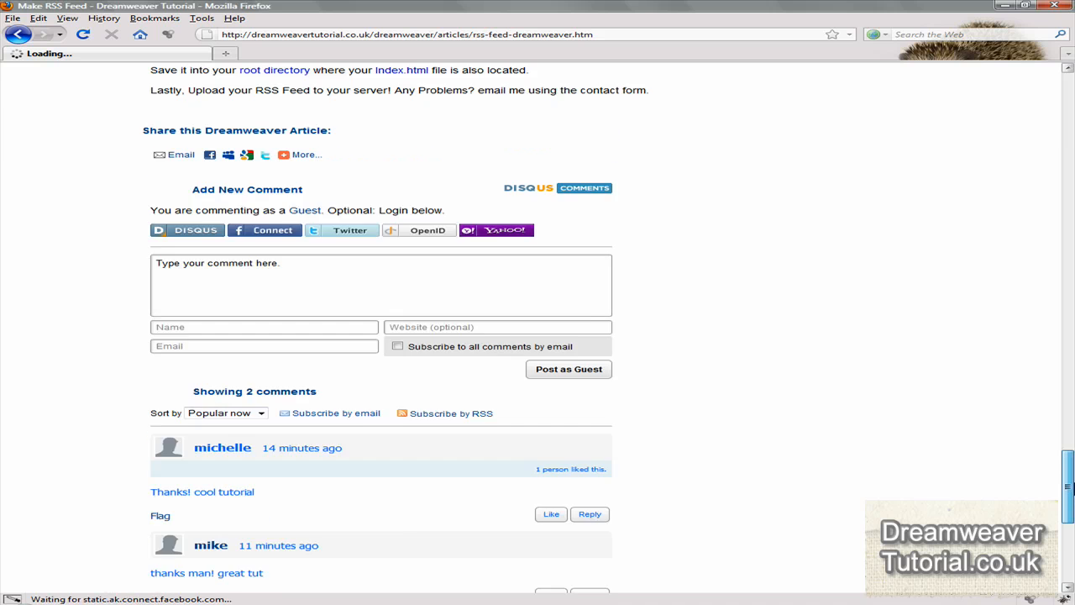
scroll("up", 3)
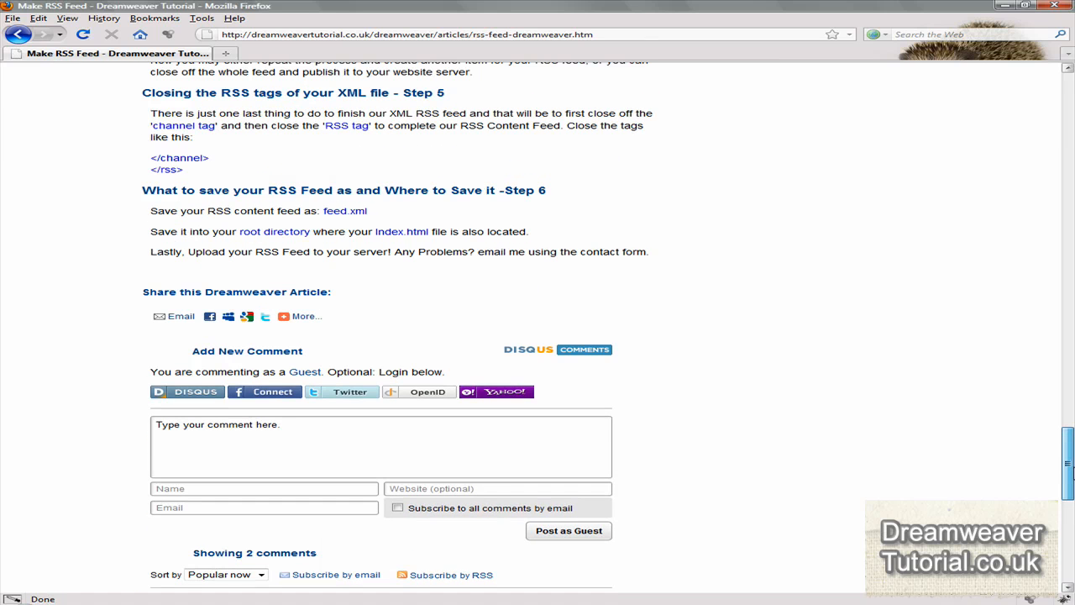